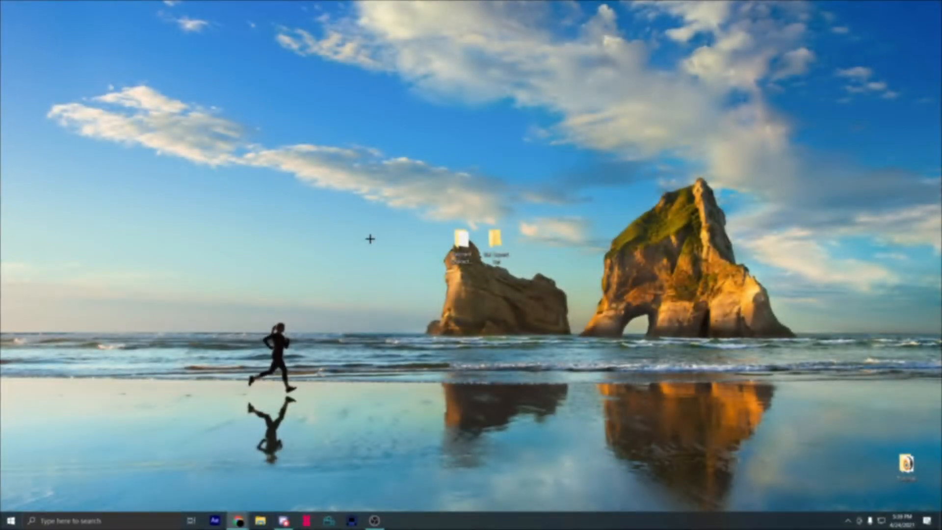
# Launch the Valorant UE Viewer and override game detection to Unreal engine 4.24.
pyautogui.click(461, 247)
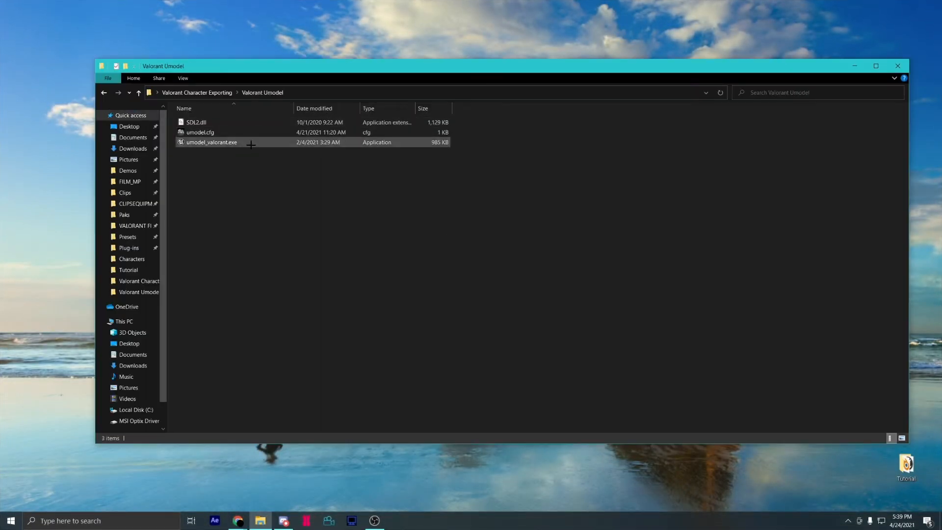
pyautogui.doubleClick(211, 142)
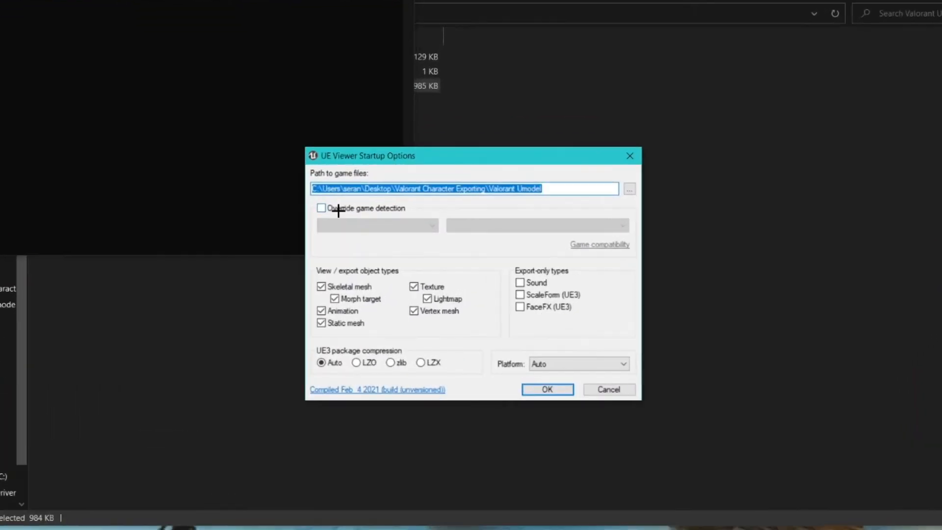
pyautogui.click(321, 208)
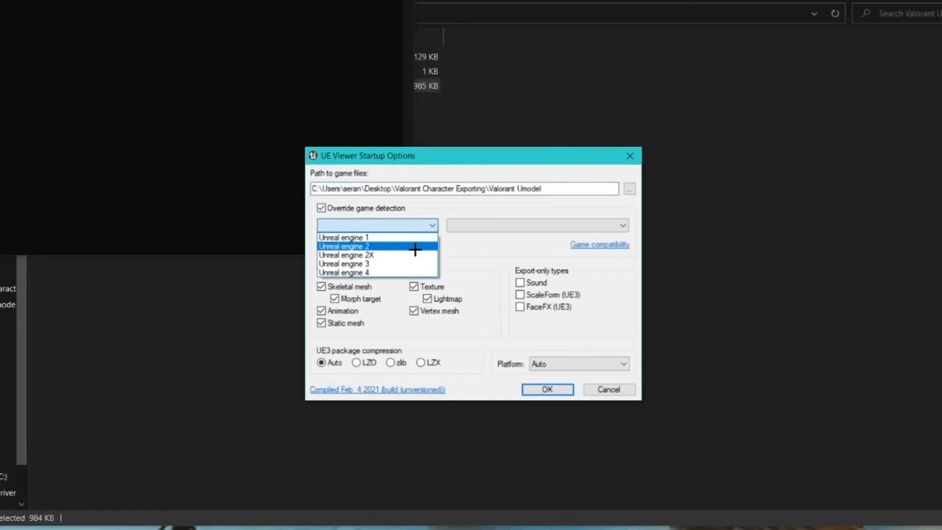
pyautogui.click(344, 272)
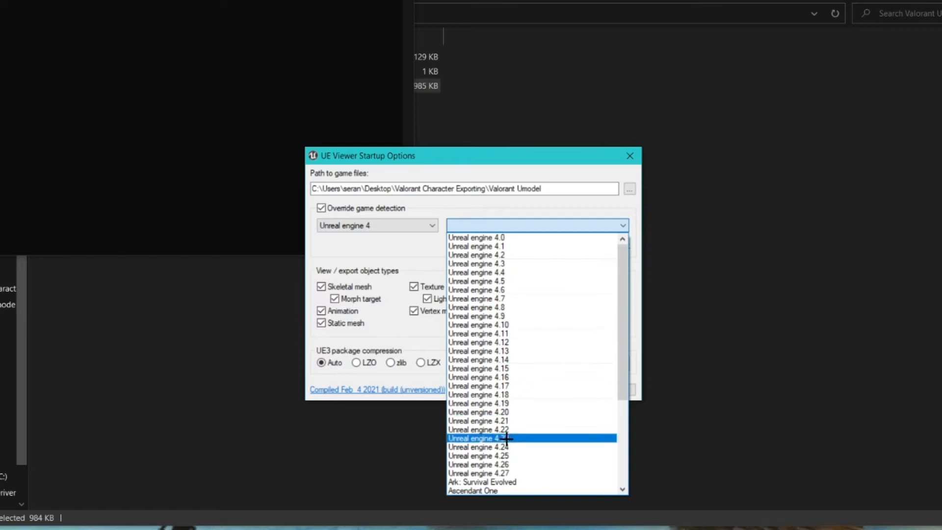
pyautogui.click(477, 437)
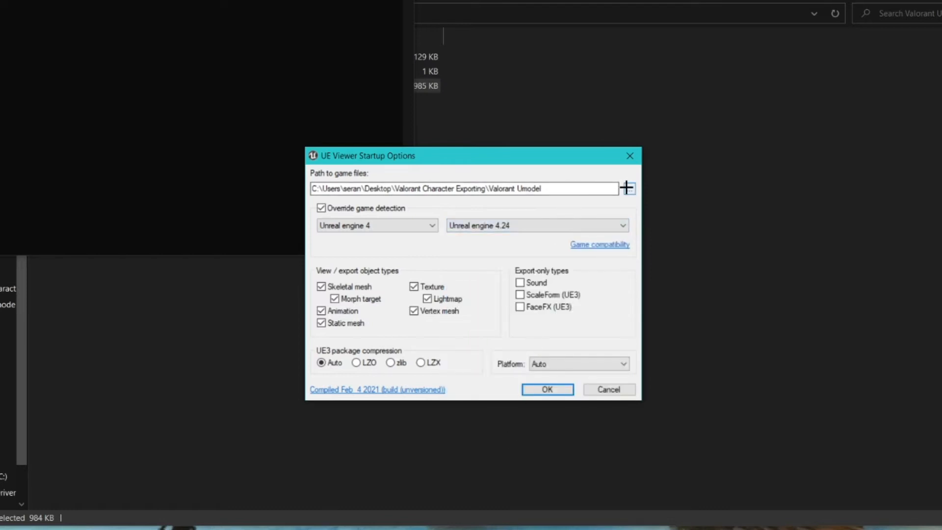
# Set the game files path to the VALORANT ShooterGame Content Paks folder.
pyautogui.click(627, 188)
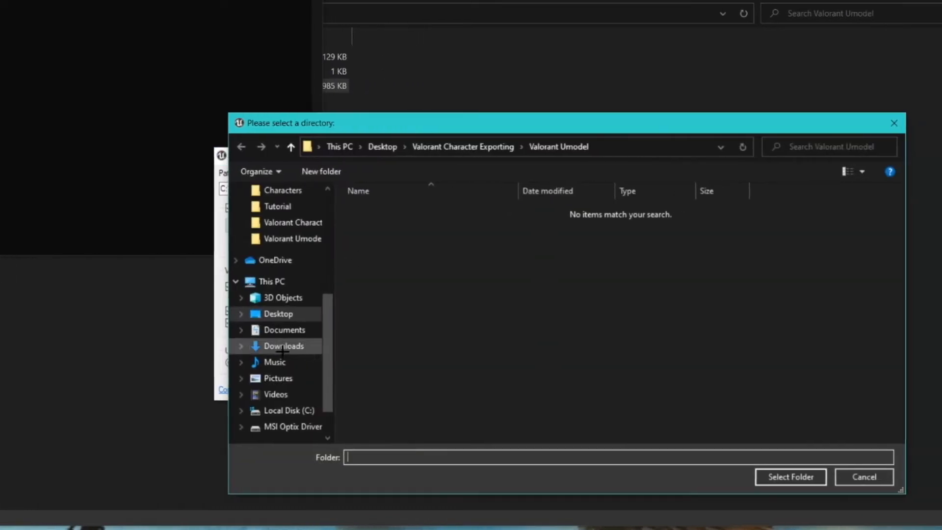
pyautogui.click(290, 410)
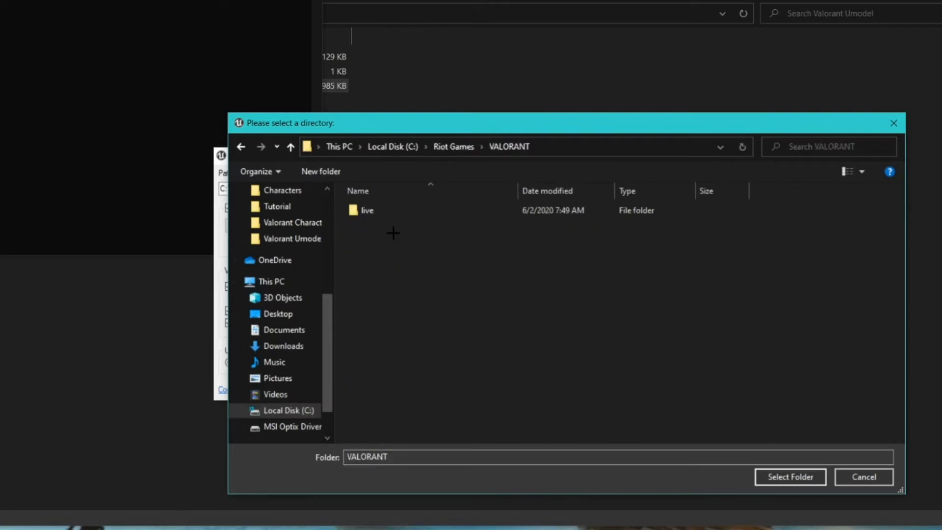
pyautogui.doubleClick(366, 210)
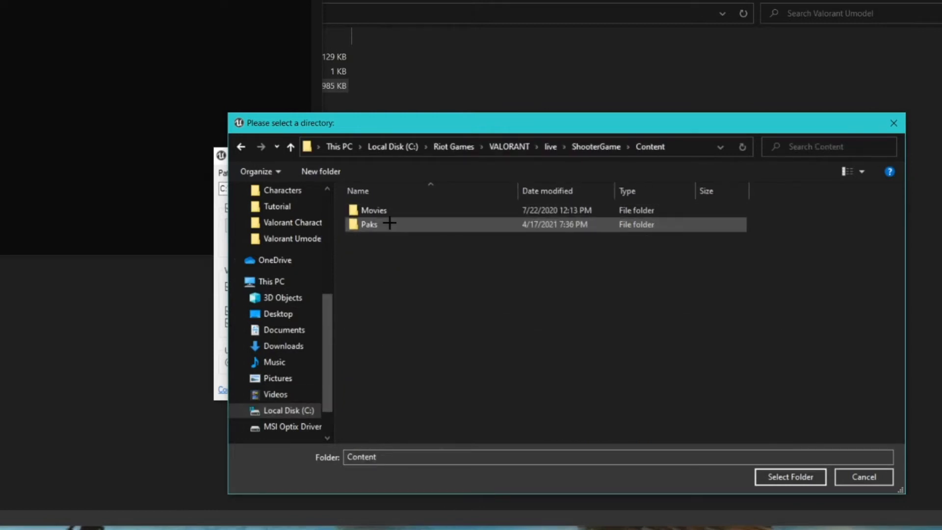
pyautogui.click(790, 477)
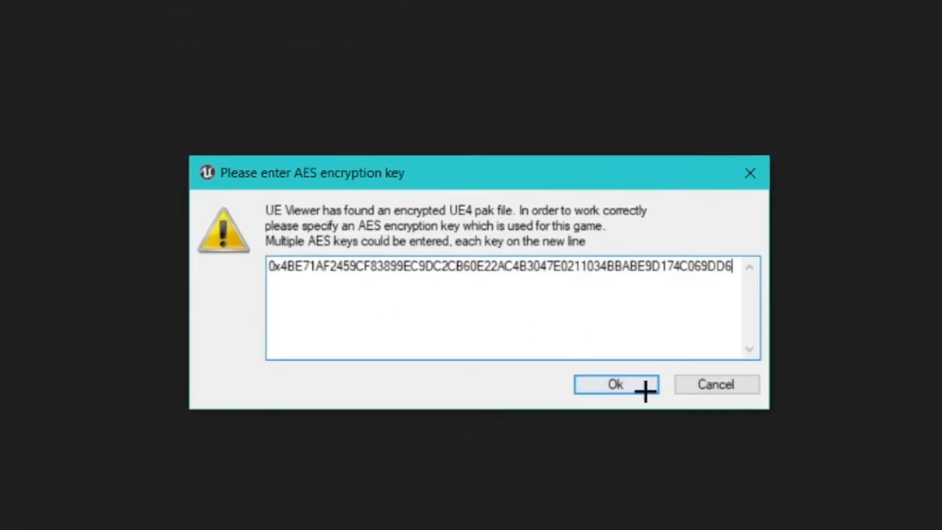
# Confirm the pasted AES key so the encrypted Valorant paks load.
pyautogui.click(613, 384)
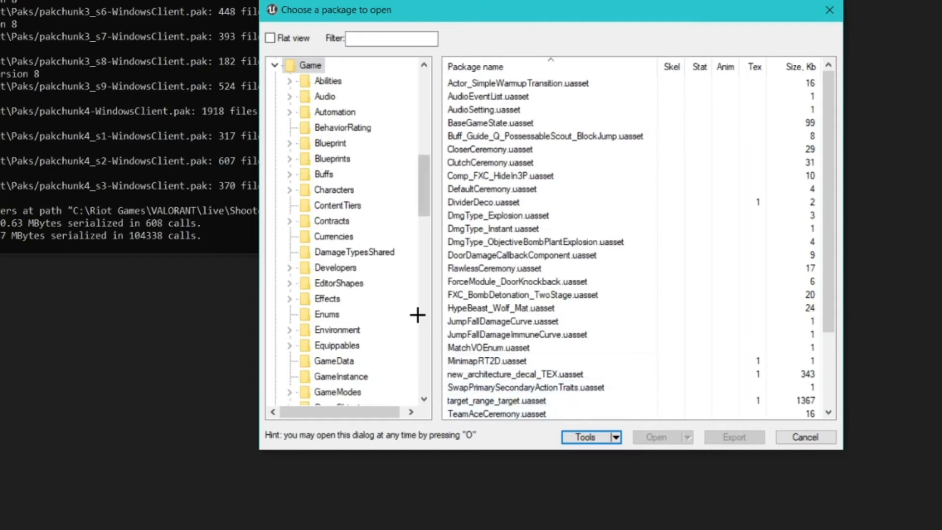
pyautogui.moveTo(824, 178)
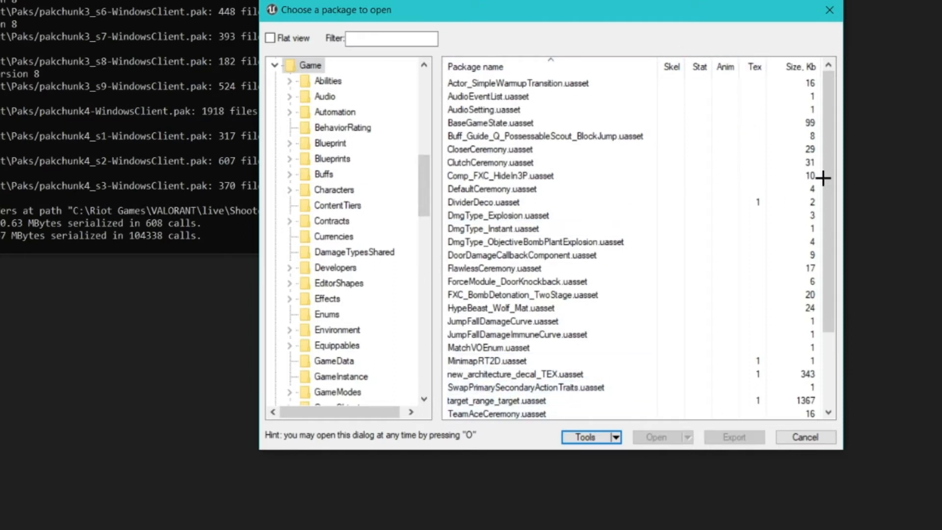
# Expand Clay > S0 > CharSelect and select CS_Clay_S0_Skelmesh.uasset.
pyautogui.scroll(-3)
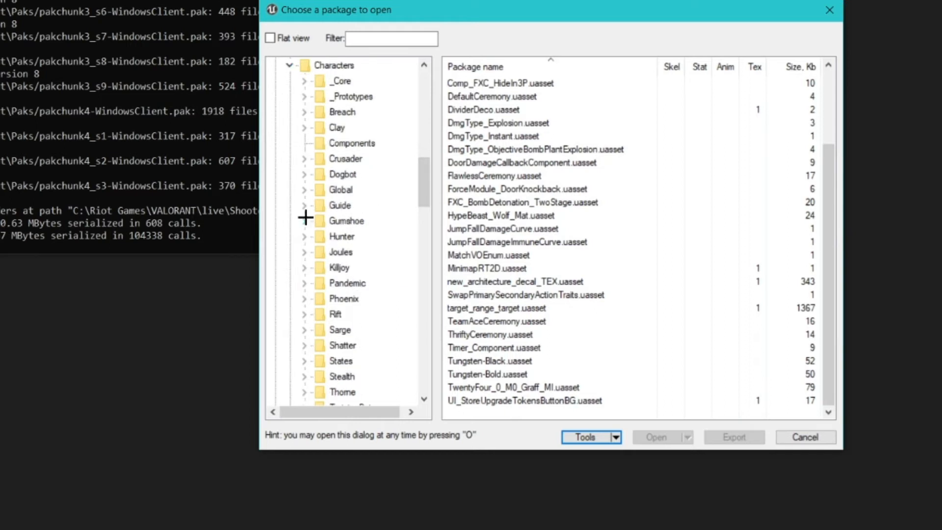
pyautogui.moveTo(314, 158)
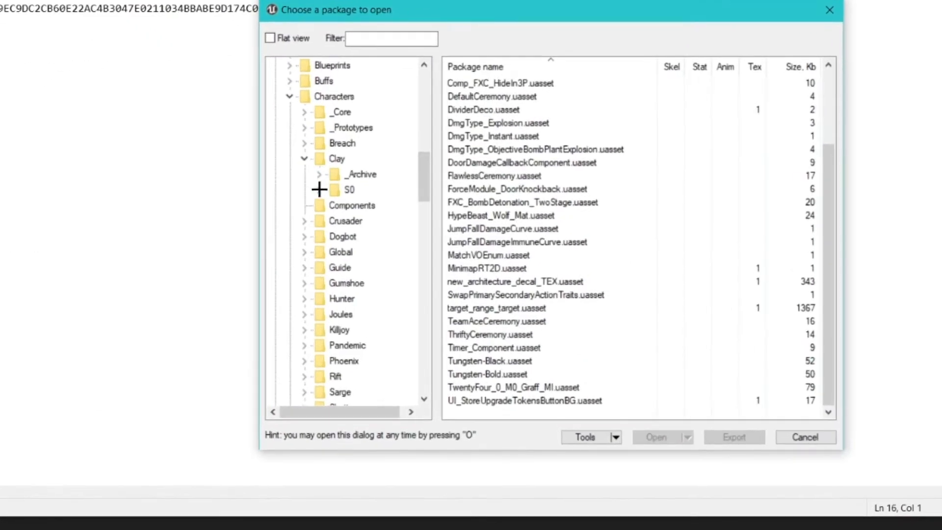
pyautogui.click(305, 190)
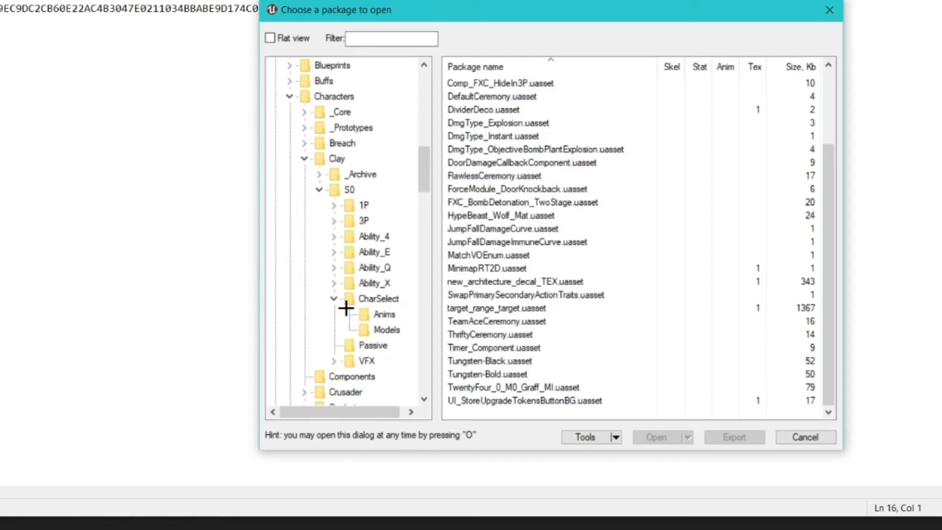
pyautogui.click(386, 329)
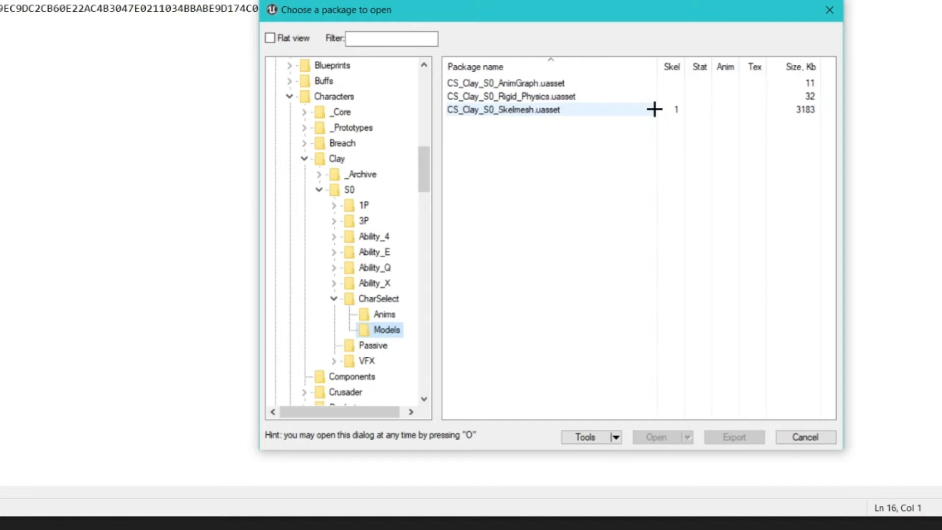
pyautogui.click(504, 110)
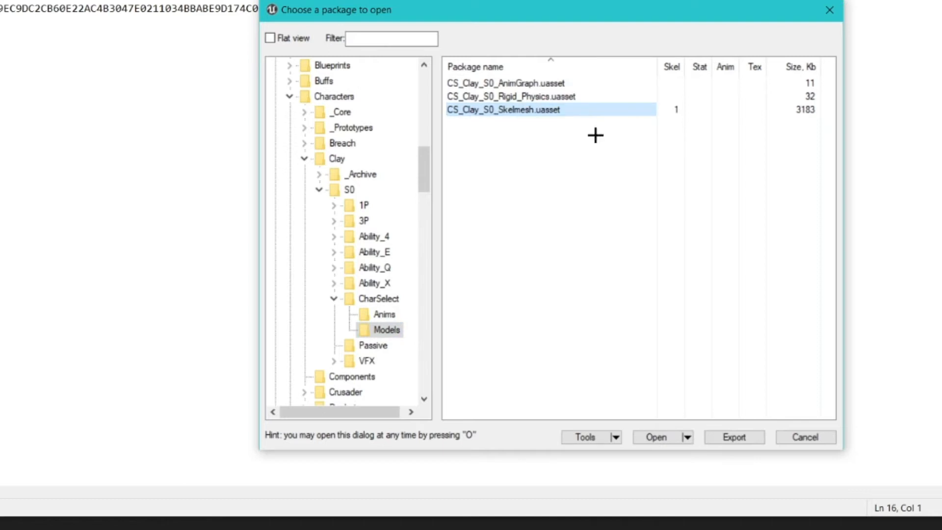
# Export the Clay mesh as ActorX psk into the Desktop's Val Export Tut folder.
pyautogui.click(734, 437)
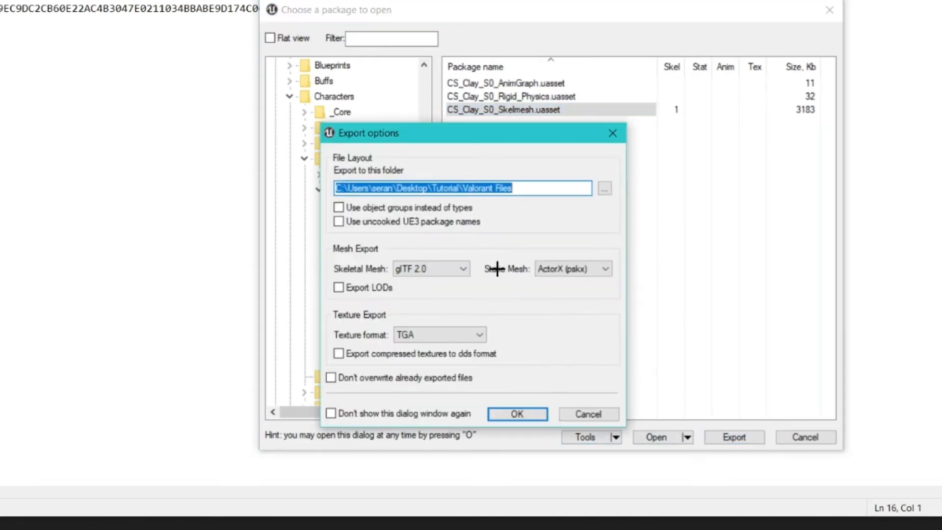
pyautogui.click(430, 268)
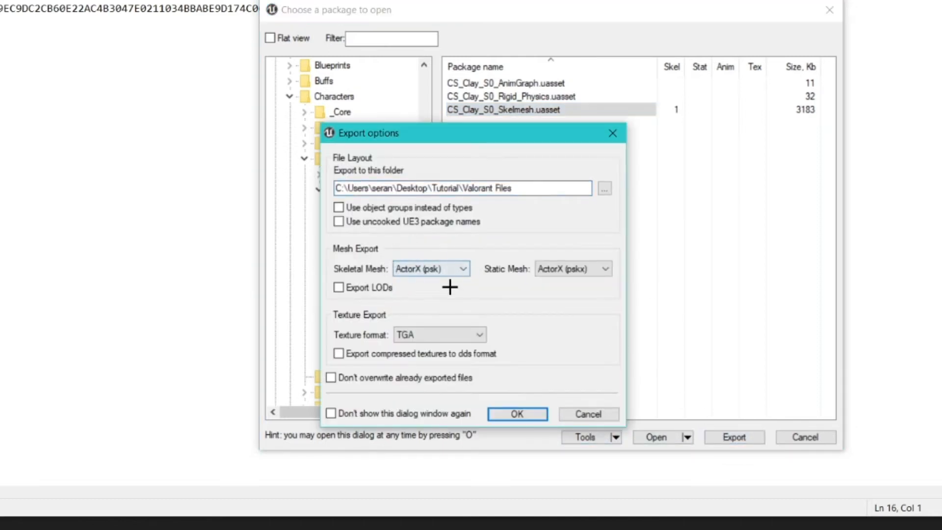
pyautogui.click(603, 188)
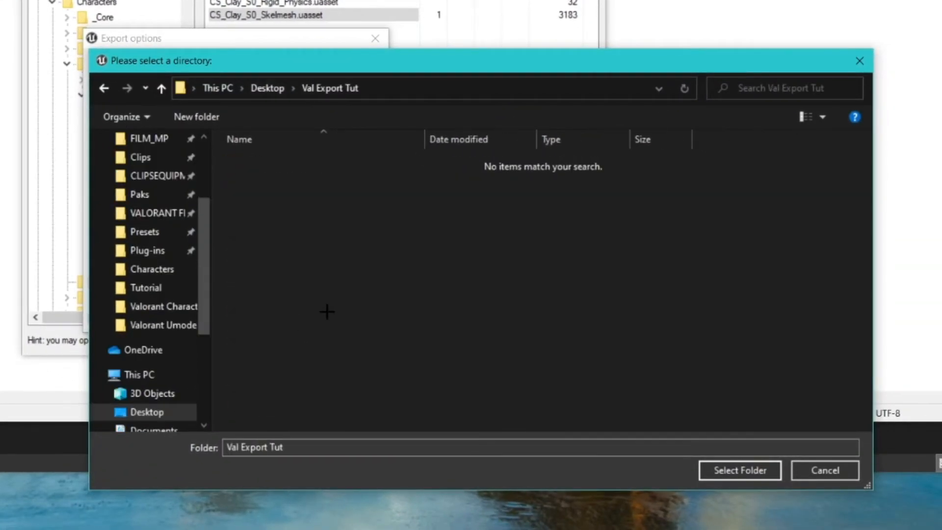
pyautogui.click(739, 470)
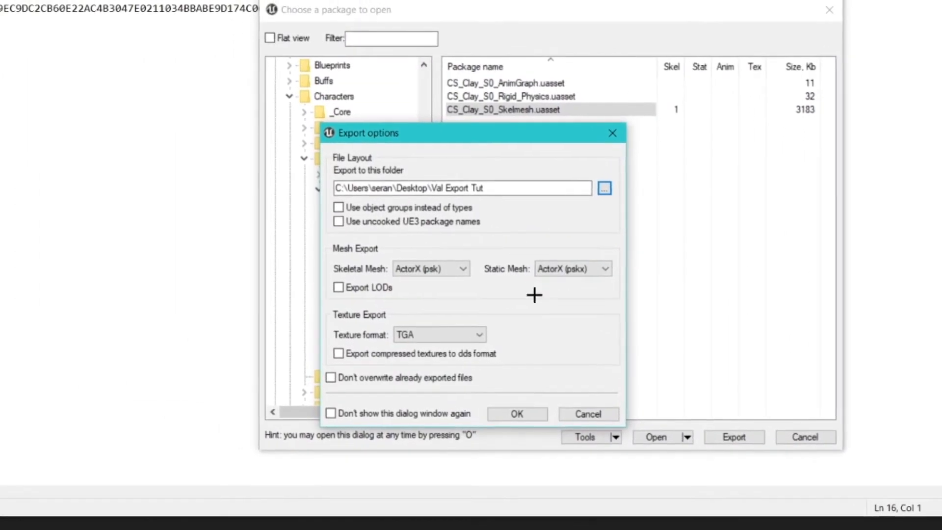
pyautogui.click(515, 414)
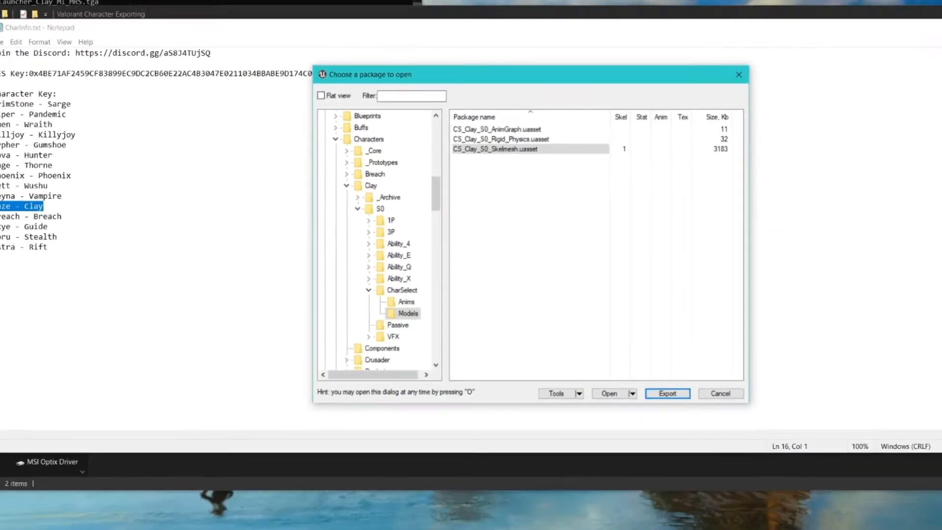
pyautogui.click(667, 393)
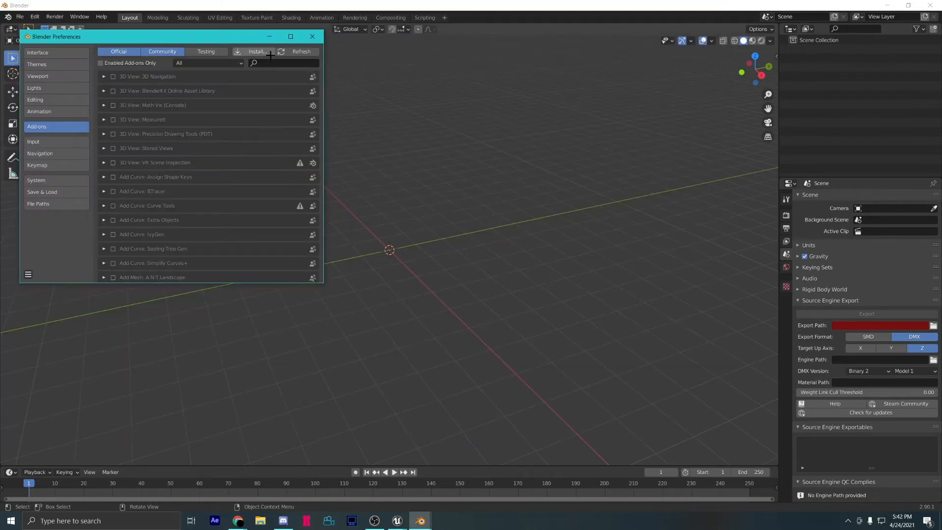
# Search add-ons for PSK, confirm the .psk importer is enabled, and close Preferences.
pyautogui.write('PSK')
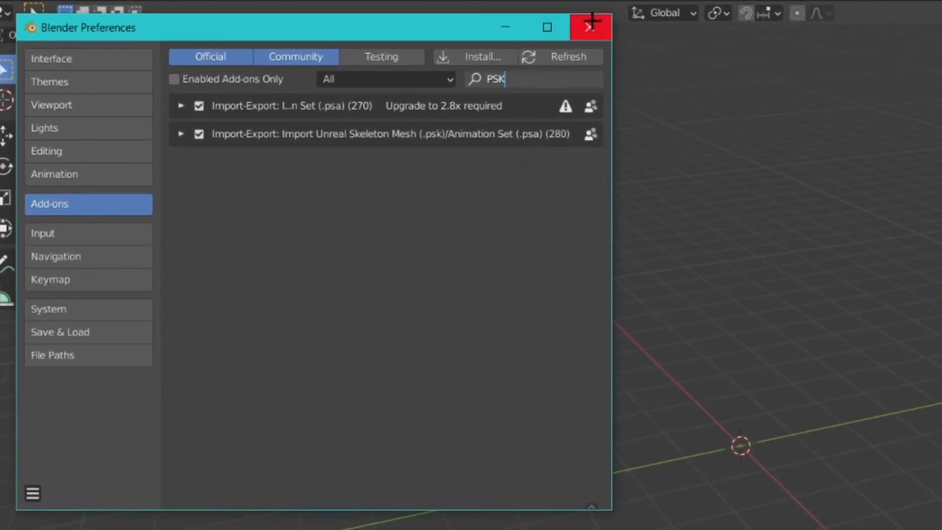
pyautogui.click(590, 27)
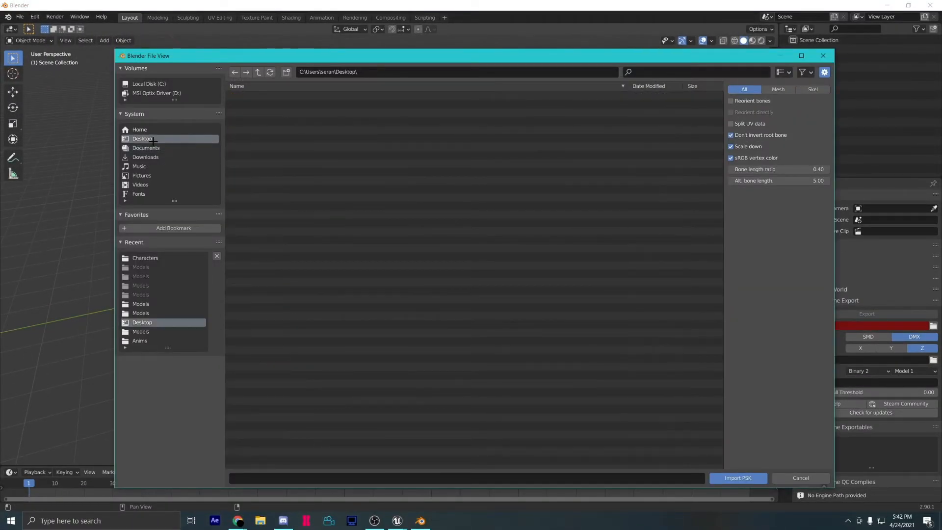
# Import CS_Clay_S0_Skelmesh.psk from Val Export Tut's Clay folder and reopen the PSK browser.
pyautogui.click(142, 138)
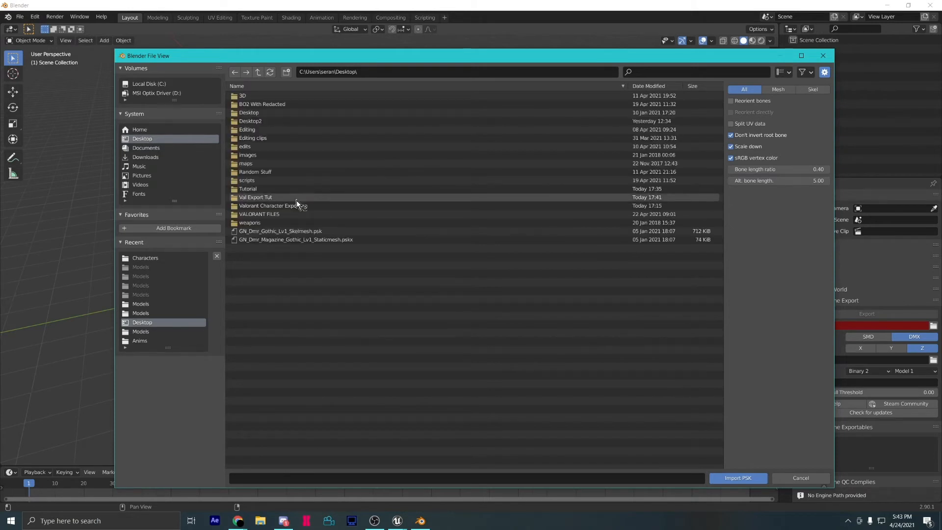
pyautogui.doubleClick(255, 197)
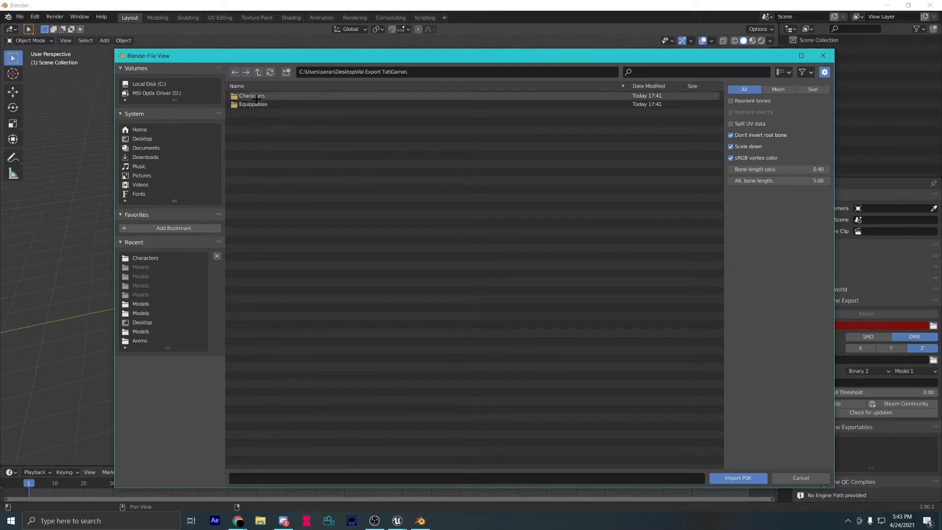
pyautogui.doubleClick(252, 96)
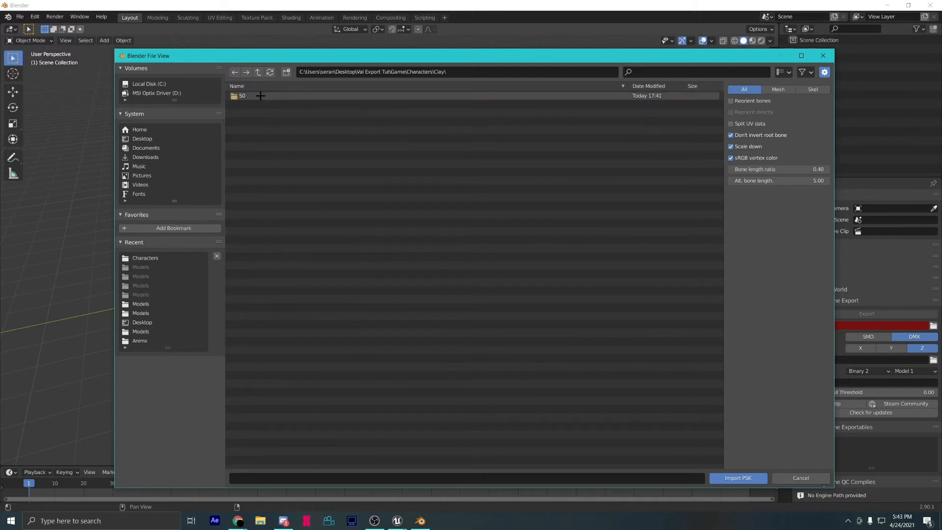
pyautogui.doubleClick(242, 95)
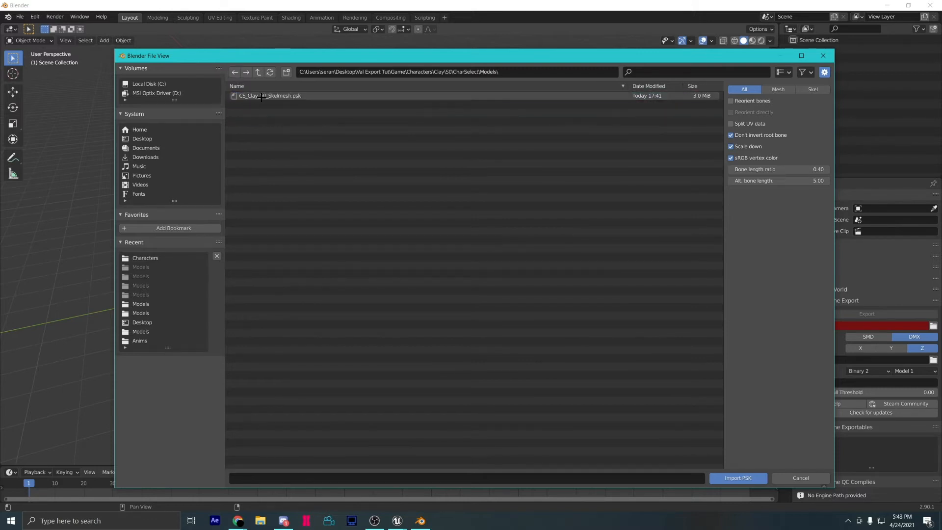
pyautogui.click(737, 478)
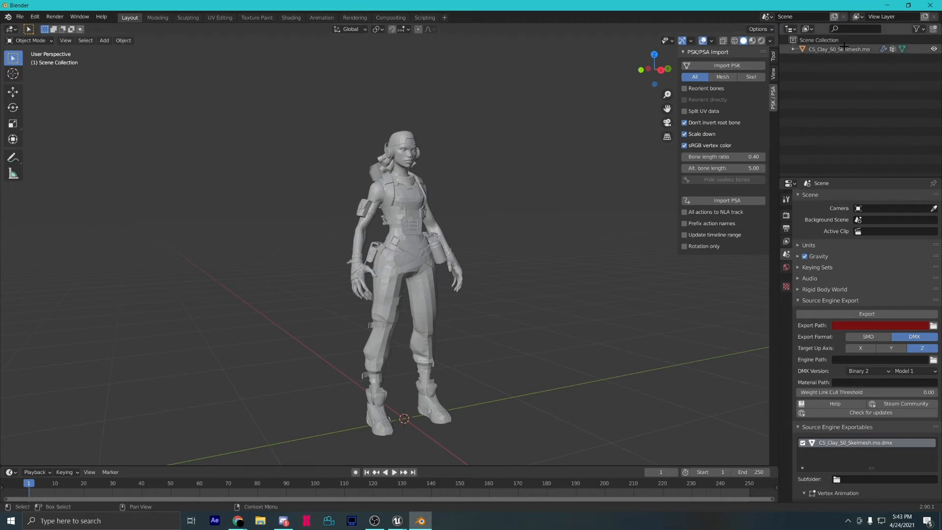
pyautogui.click(726, 65)
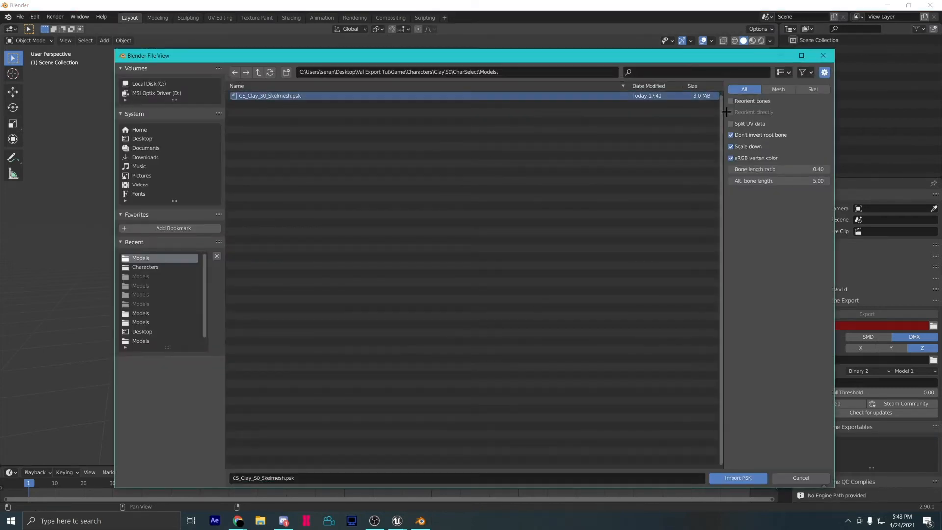
# Reimport the Clay PSK with Reorient bones, then delete its mesh, keeping the skeleton.
pyautogui.click(737, 477)
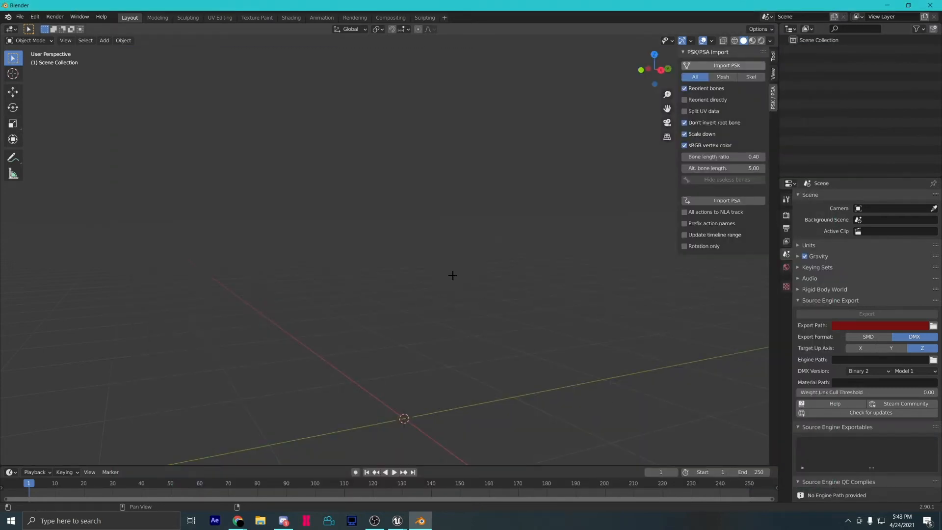
pyautogui.click(726, 65)
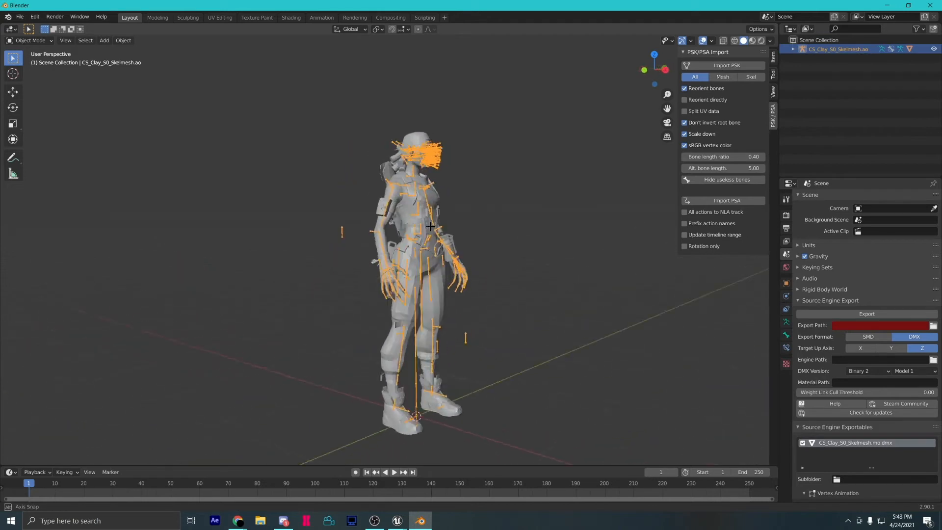
pyautogui.rightClick(431, 225)
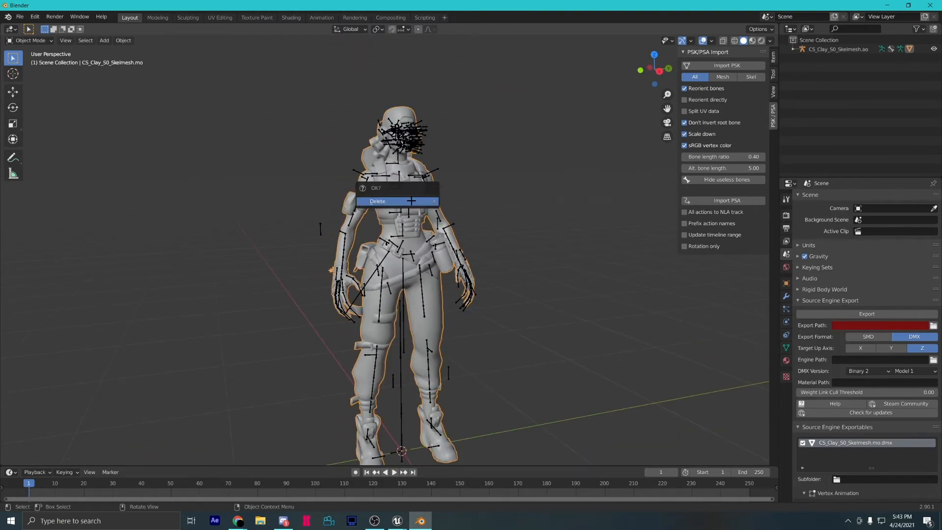
pyautogui.click(377, 200)
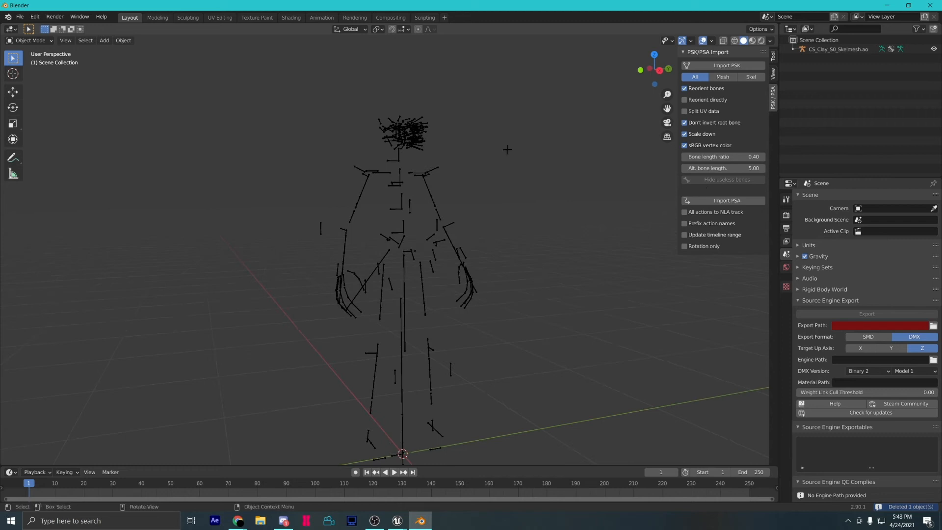
pyautogui.click(19, 16)
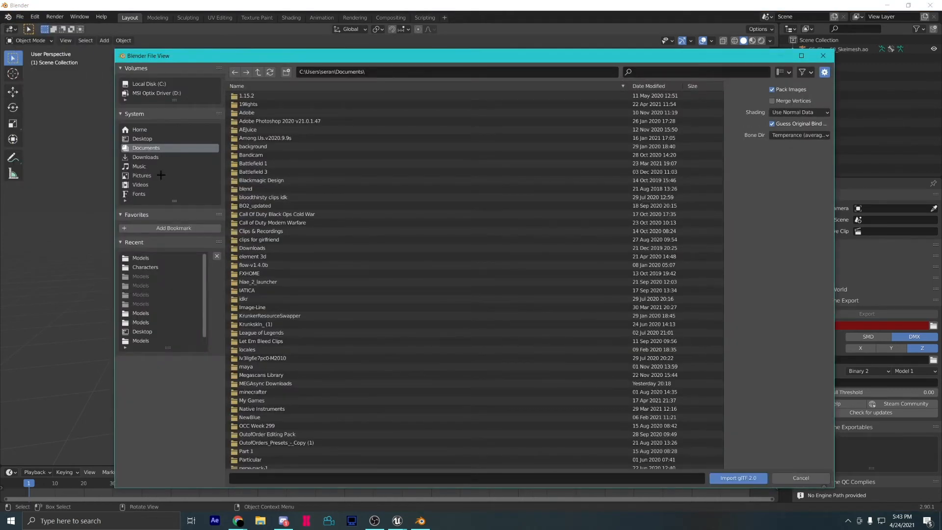
# Import the Clay mesh again and target the leftover skeleton in its Armature modifier.
pyautogui.click(737, 477)
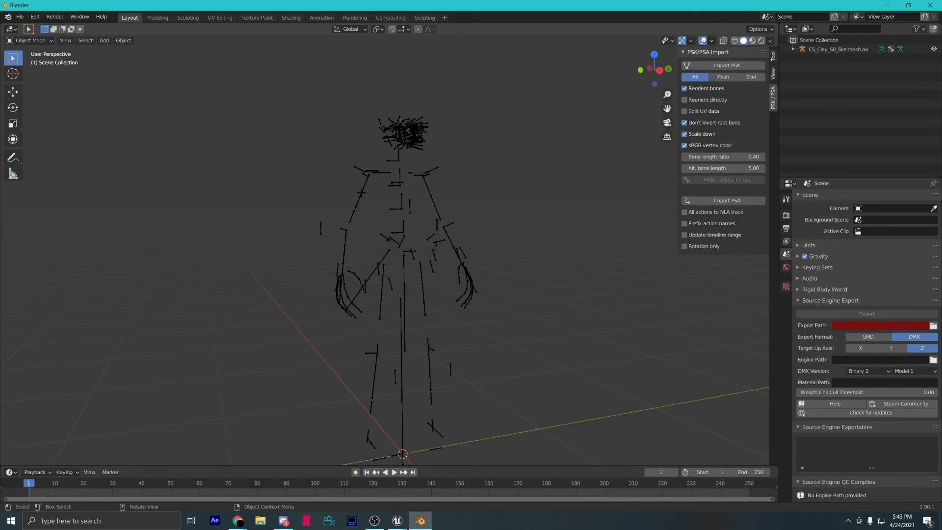
pyautogui.click(726, 64)
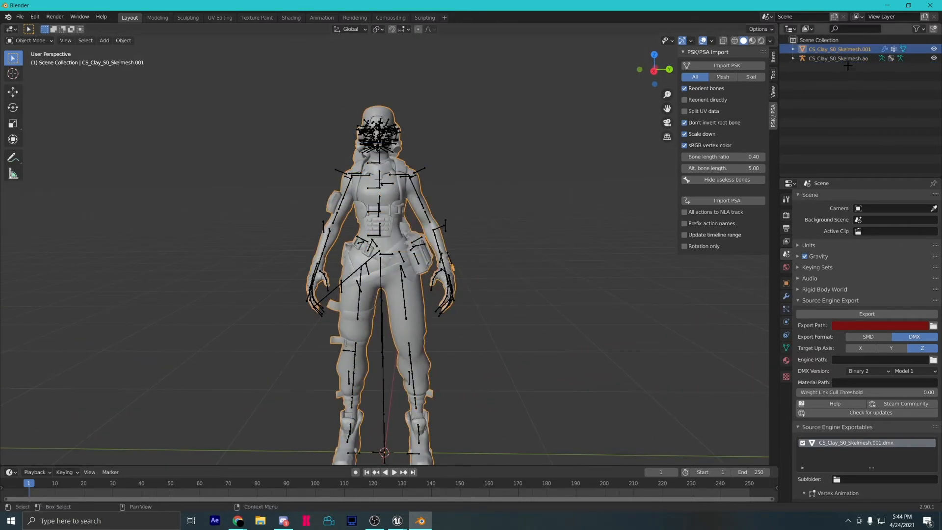
pyautogui.click(785, 295)
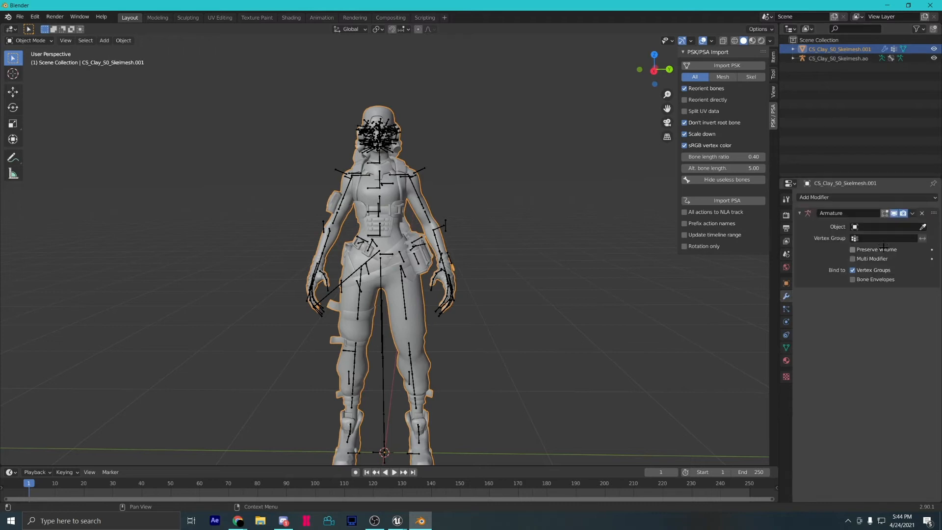
pyautogui.click(924, 227)
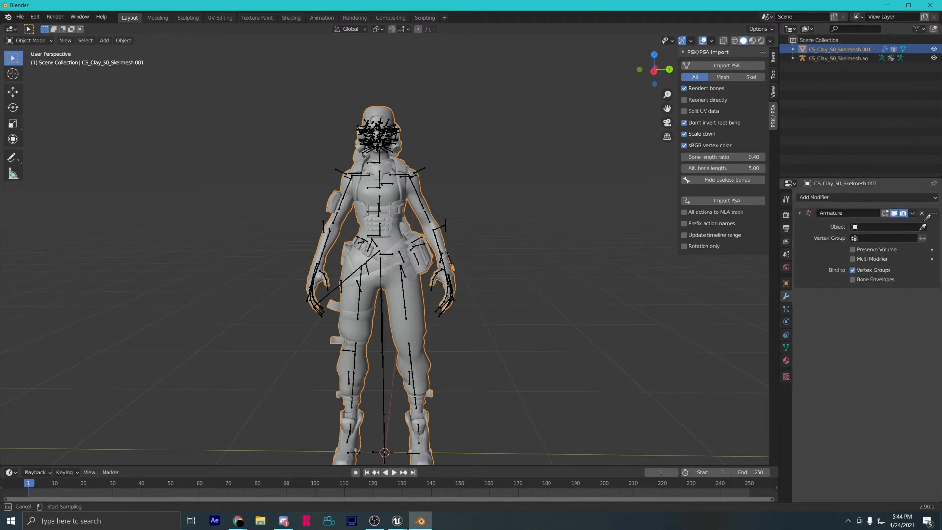
pyautogui.click(838, 58)
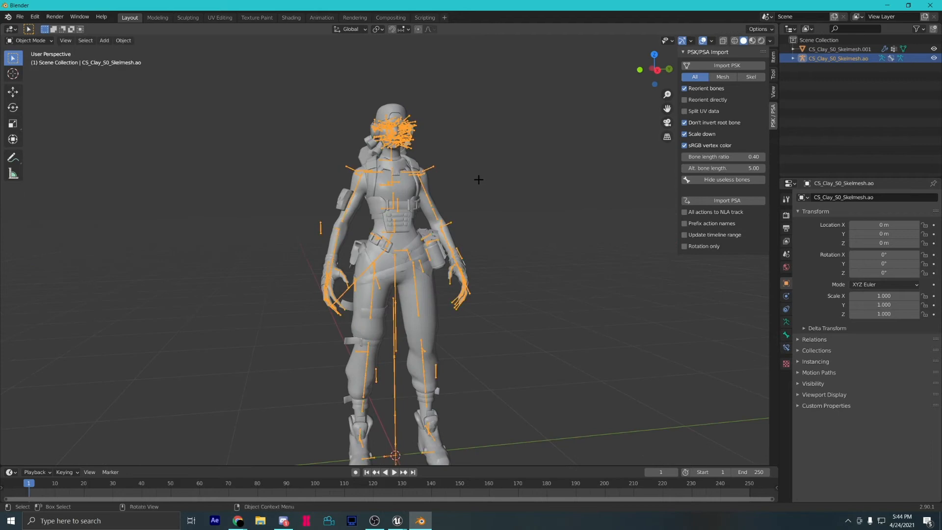
# Select the Clay mesh in Shading and keep material slot CS_Clay_S0_MI.001 active.
pyautogui.click(290, 17)
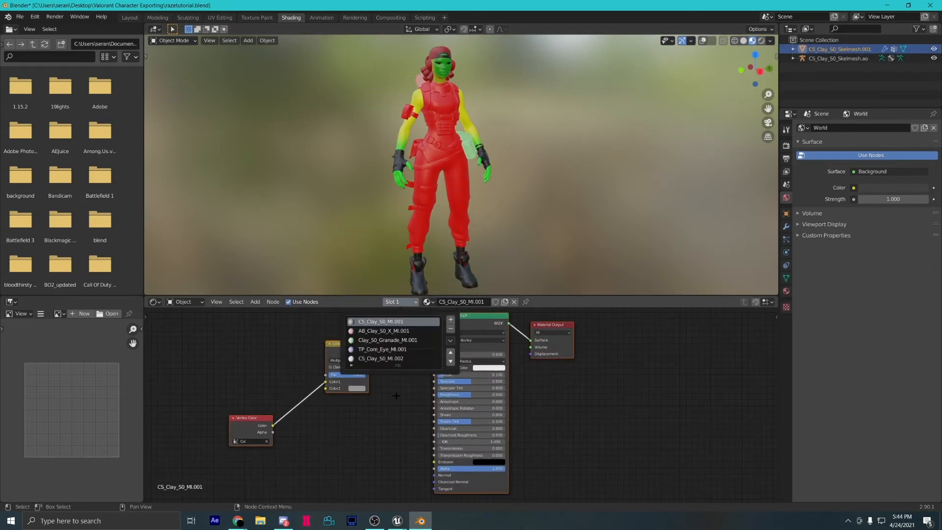
pyautogui.click(379, 321)
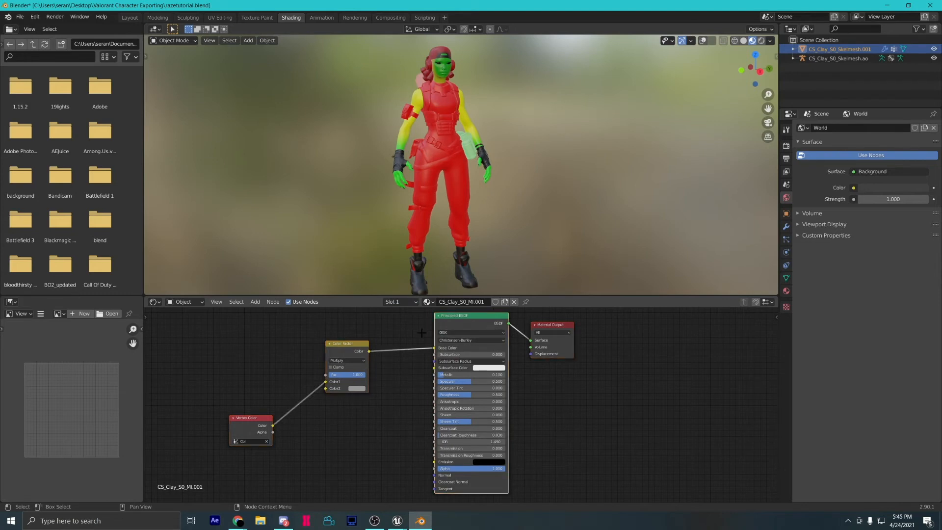
pyautogui.click(20, 16)
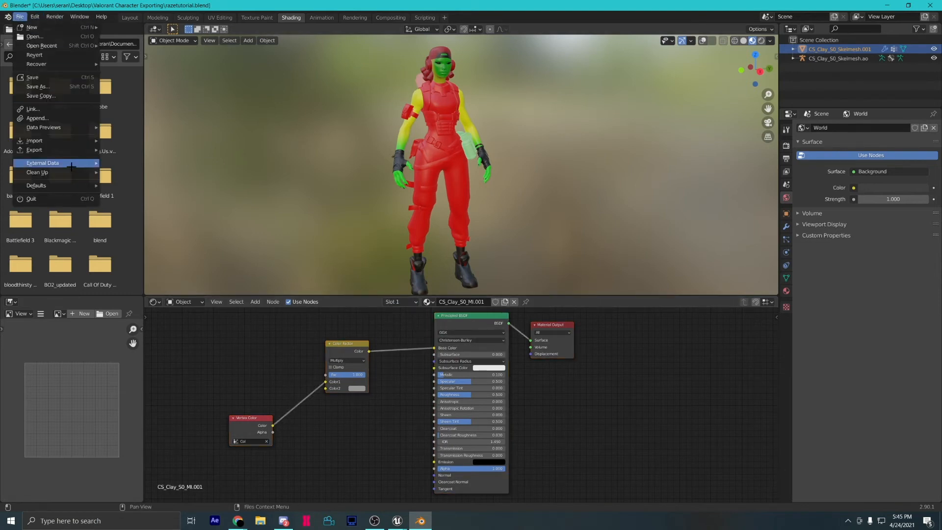
# Append the Valorant Char Shader node group from Shader_2.2 (1).blend's NodeTree.
pyautogui.click(37, 118)
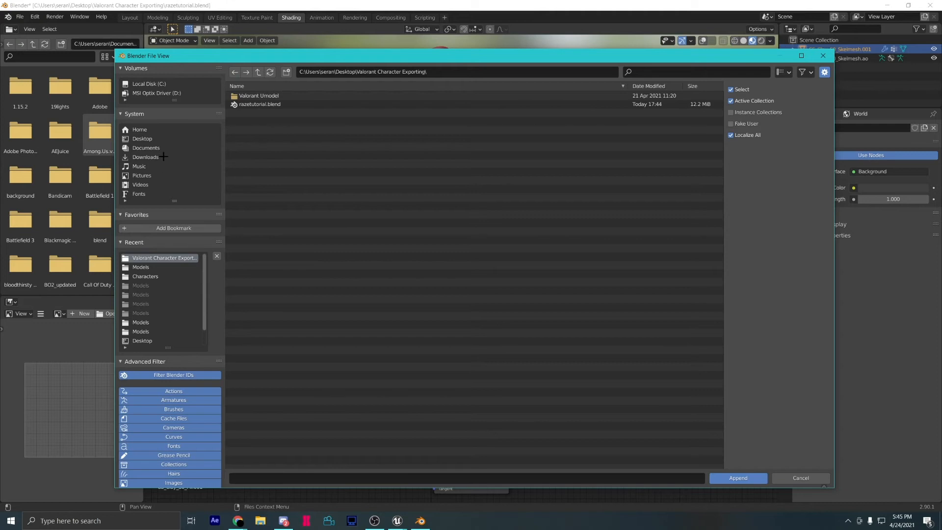
pyautogui.click(146, 147)
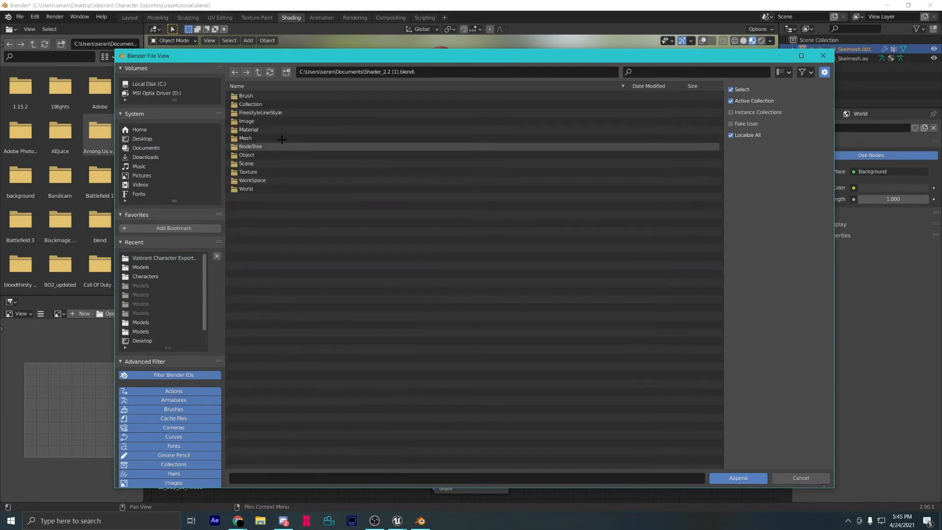
pyautogui.doubleClick(250, 146)
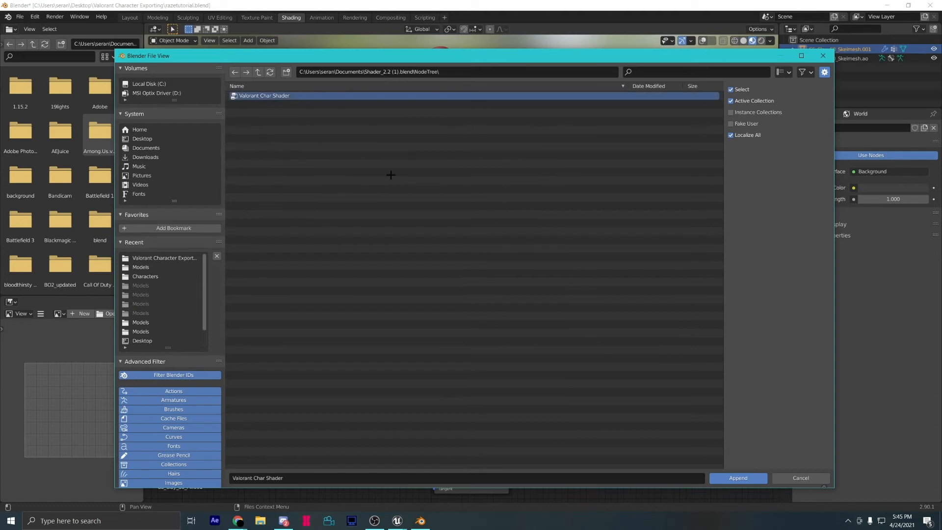
pyautogui.click(737, 477)
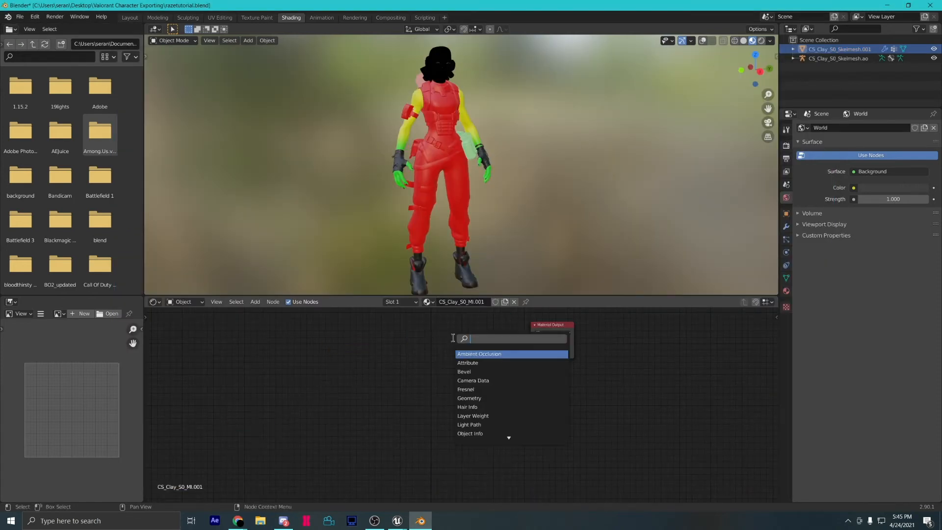
# Add the Valorant Char Shader node to CS_Clay_S0_MI.001 by searching 'char'.
pyautogui.write('char')
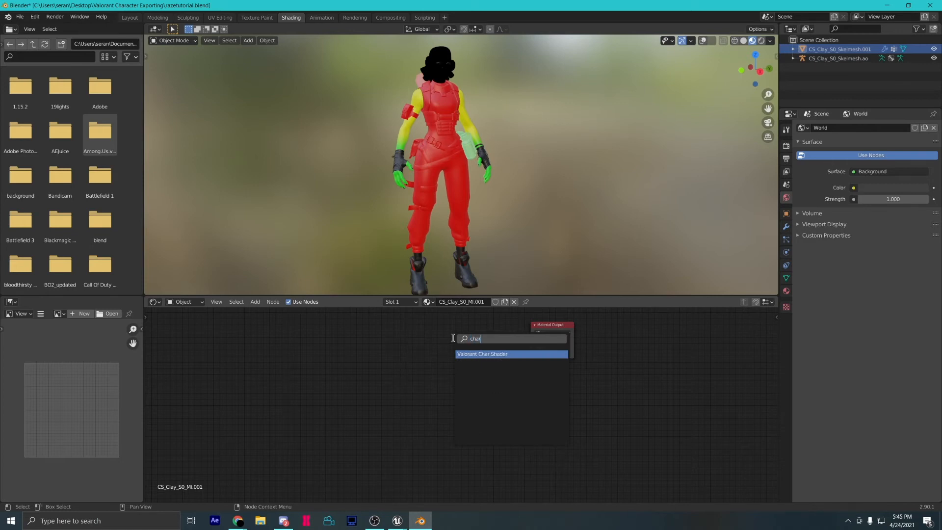
pyautogui.click(482, 353)
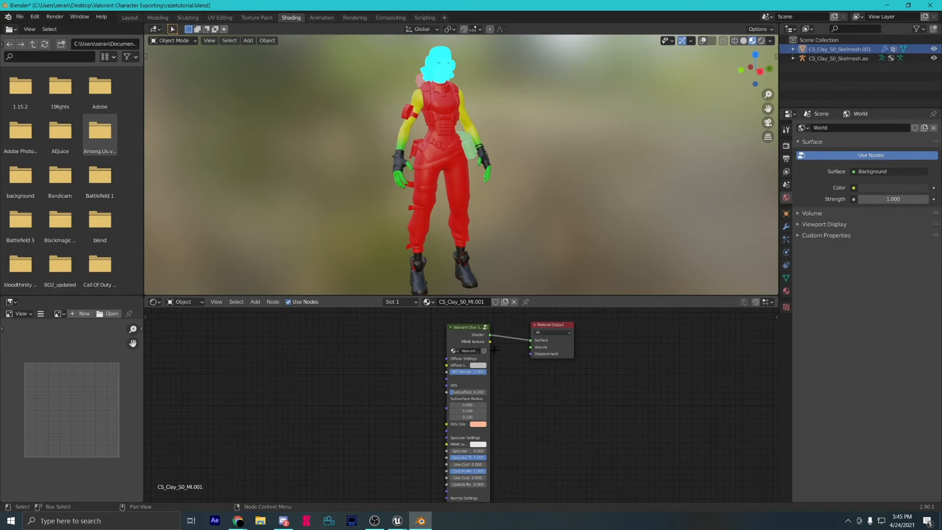
# Browse File Explorer from Val Export Tut to Clay's texture files and select the normal map.
pyautogui.click(260, 520)
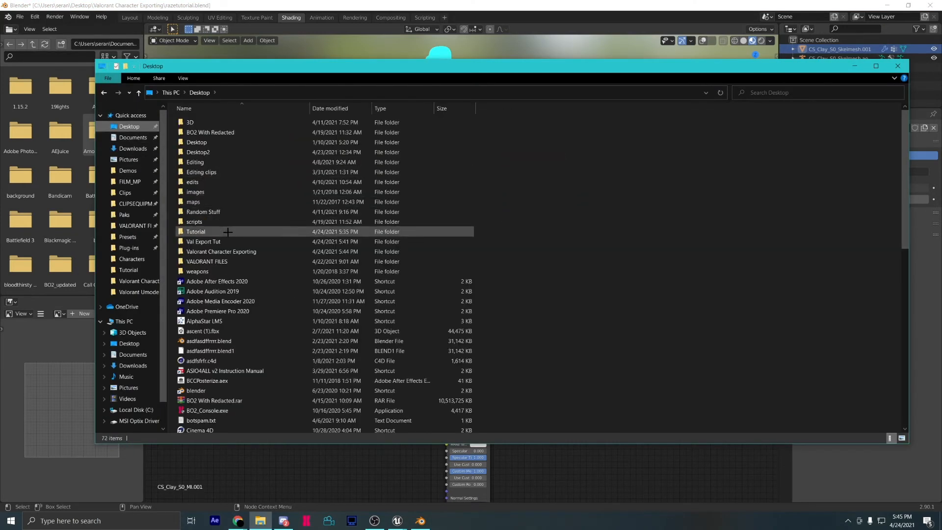
pyautogui.doubleClick(203, 241)
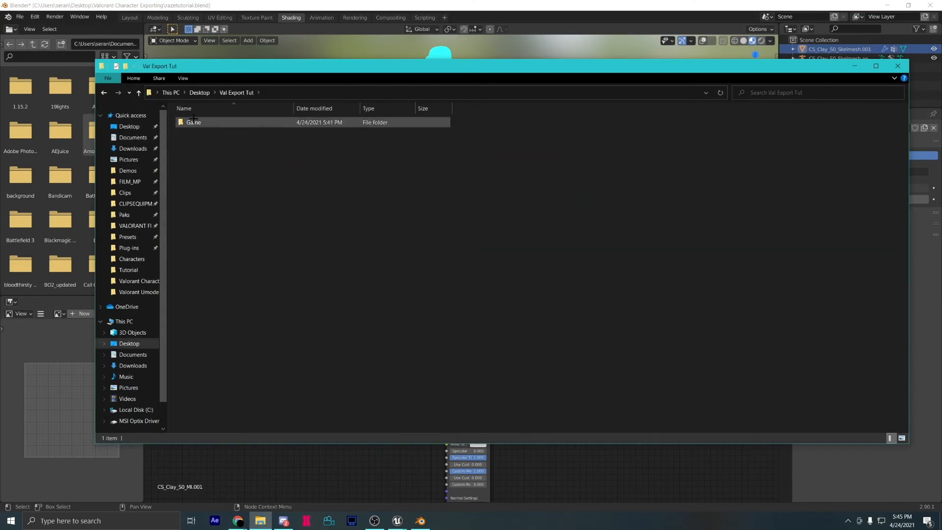
pyautogui.doubleClick(193, 122)
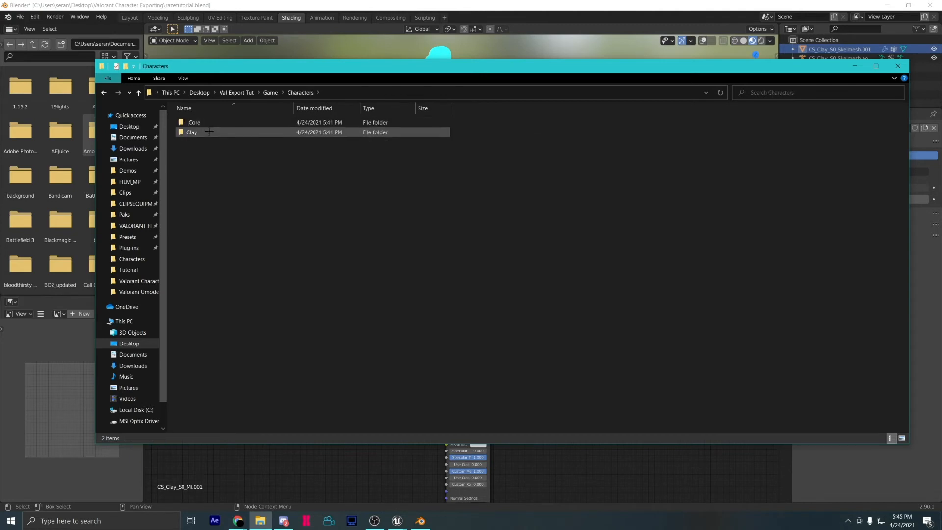
pyautogui.doubleClick(191, 132)
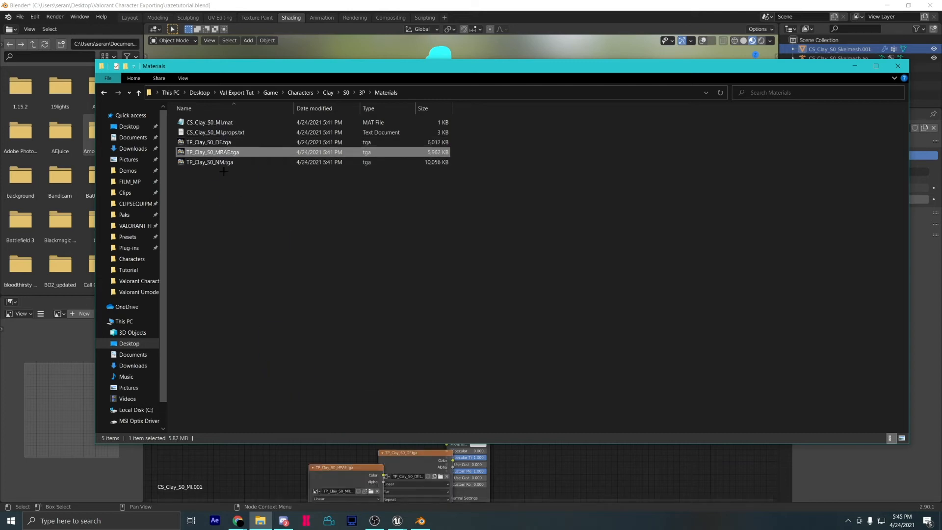
pyautogui.click(896, 66)
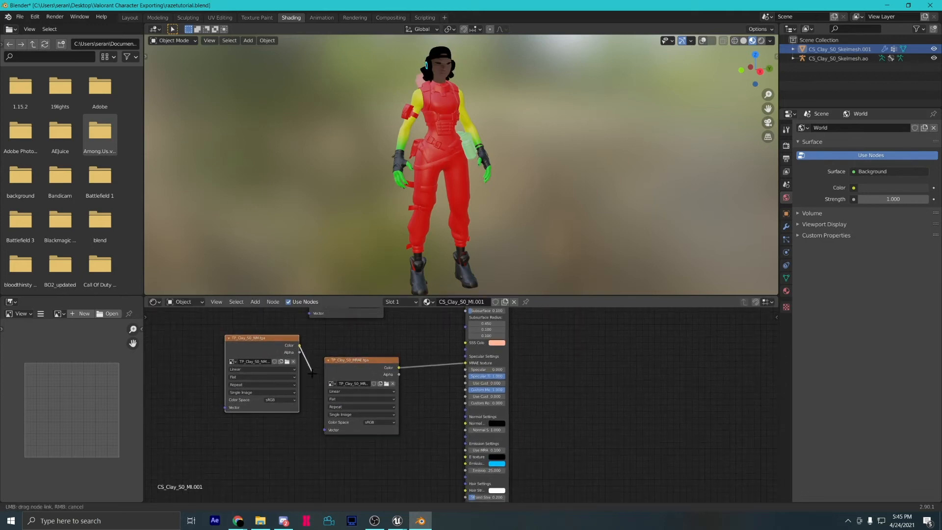
# Link the normal map texture to the Char Shader and set its color space to Non-Color.
pyautogui.moveTo(262, 337); pyautogui.dragTo(369, 450)
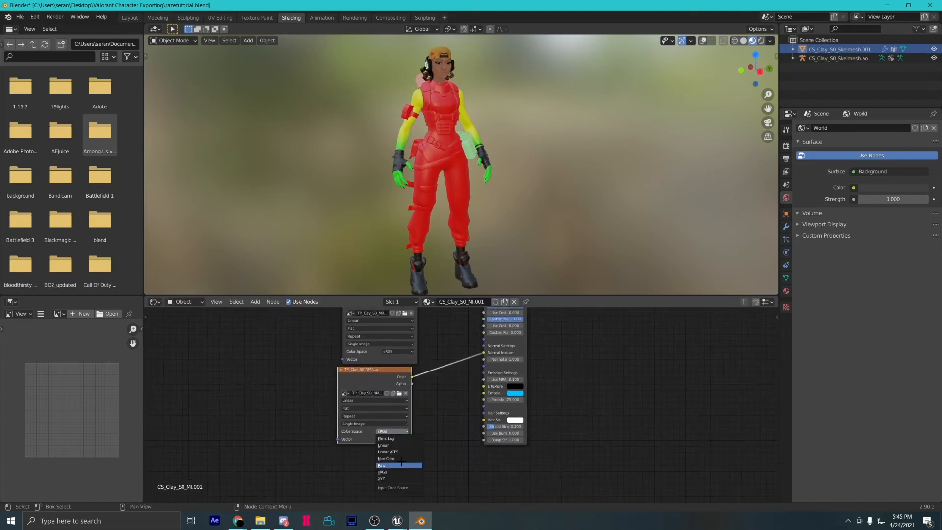
pyautogui.click(383, 445)
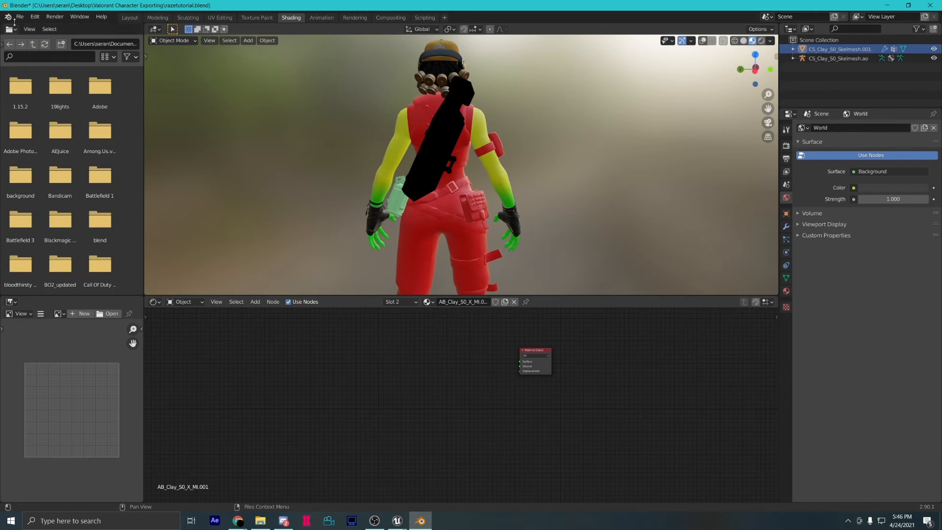
# Append the shader from Desktop > VALORANT FILES > Valorant Guns, then add the weapon shader node via 'weapo'.
pyautogui.click(20, 16)
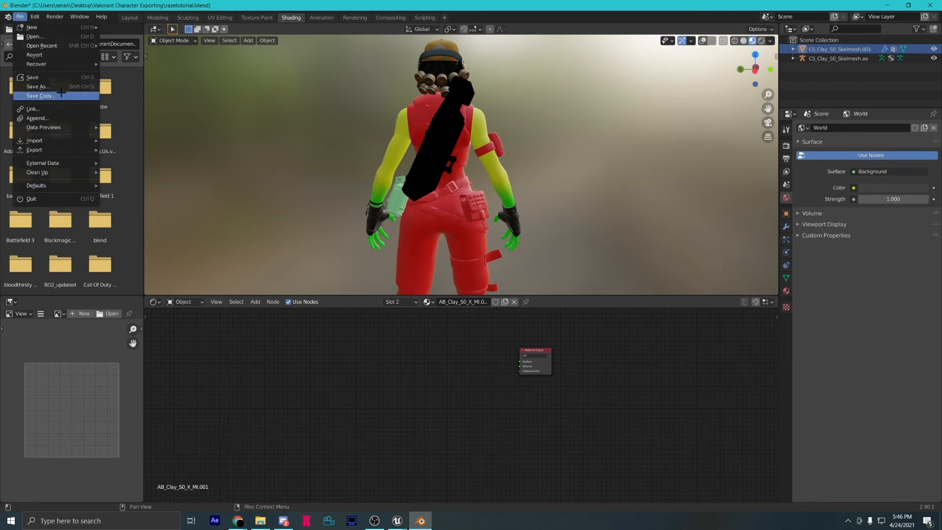
pyautogui.click(37, 118)
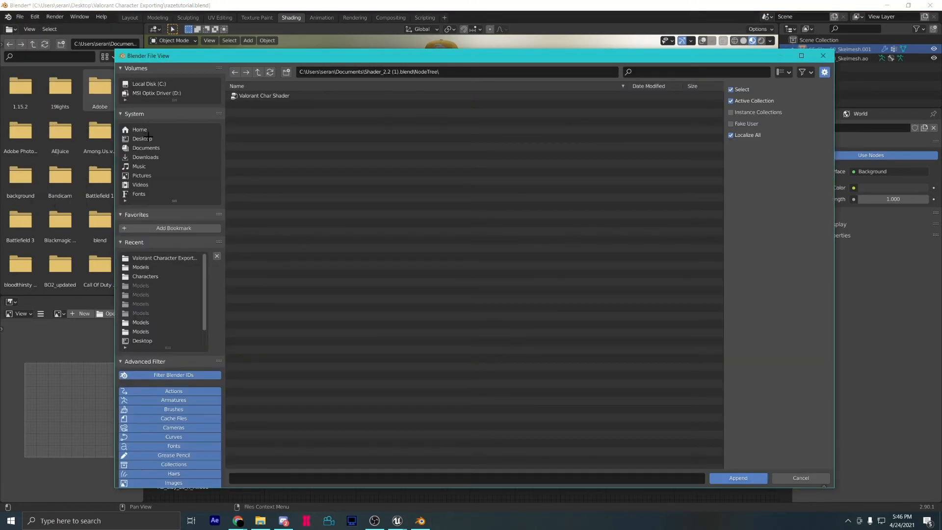
pyautogui.click(142, 138)
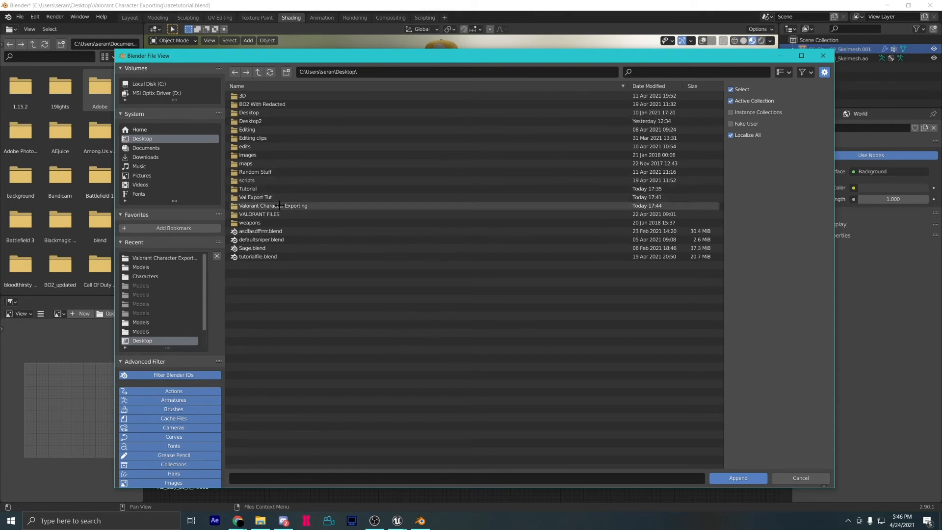
pyautogui.doubleClick(259, 214)
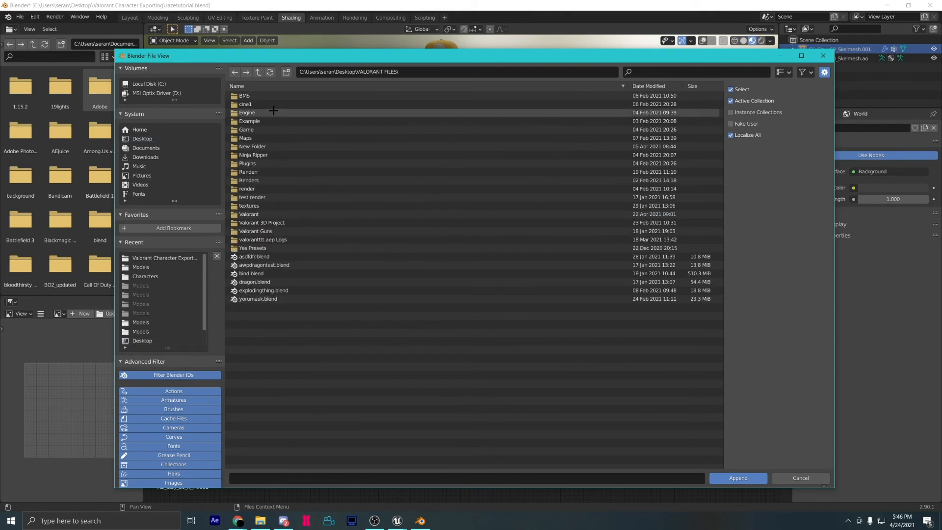
pyautogui.doubleClick(255, 231)
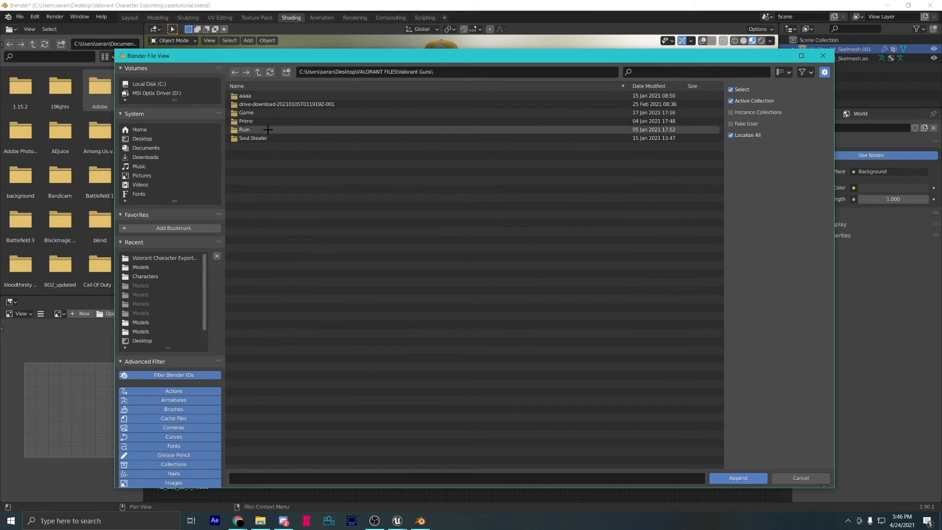
pyautogui.doubleClick(271, 129)
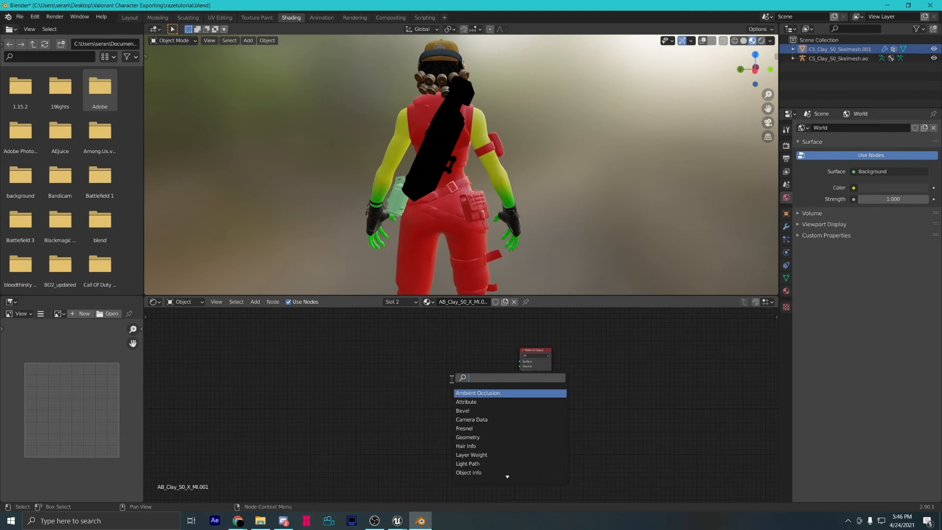
pyautogui.write('weapo')
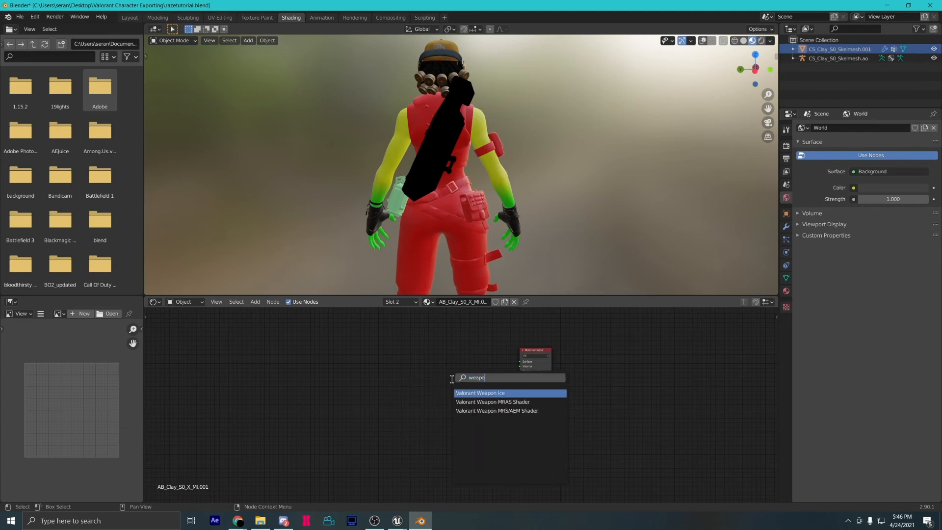
pyautogui.click(480, 393)
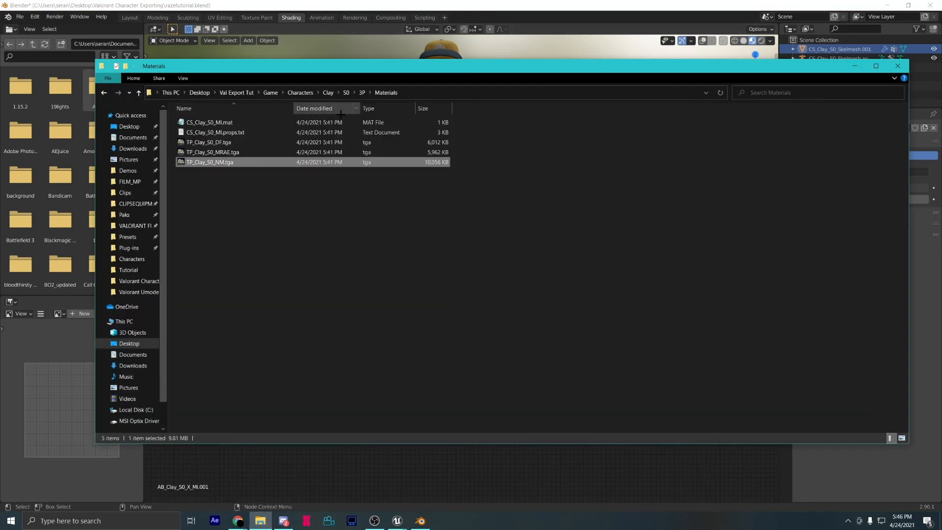
# Navigate File Explorer from S0 into Ability_X > 1P.
pyautogui.click(345, 92)
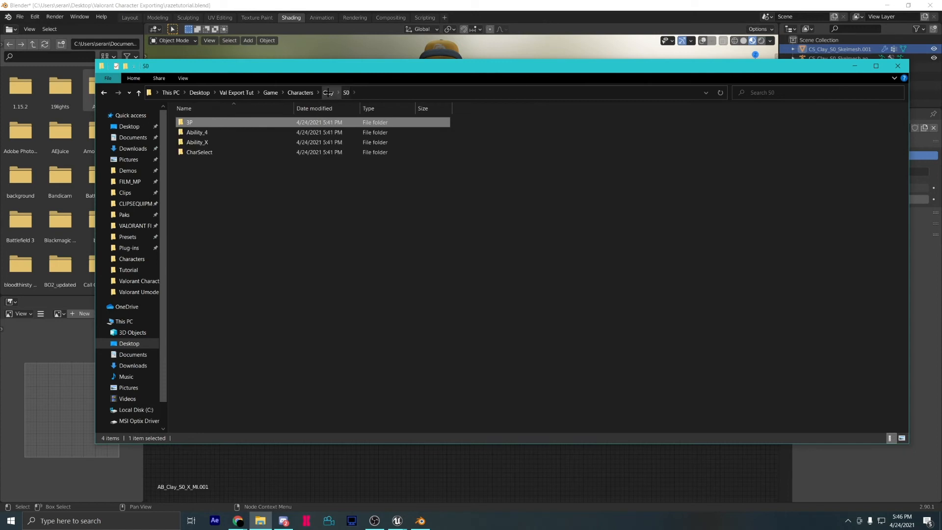
pyautogui.doubleClick(198, 142)
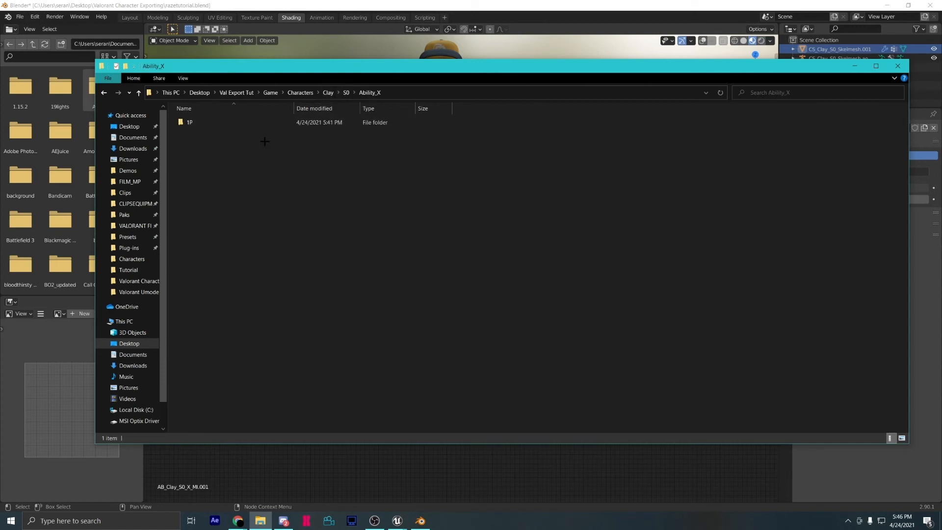
pyautogui.doubleClick(190, 122)
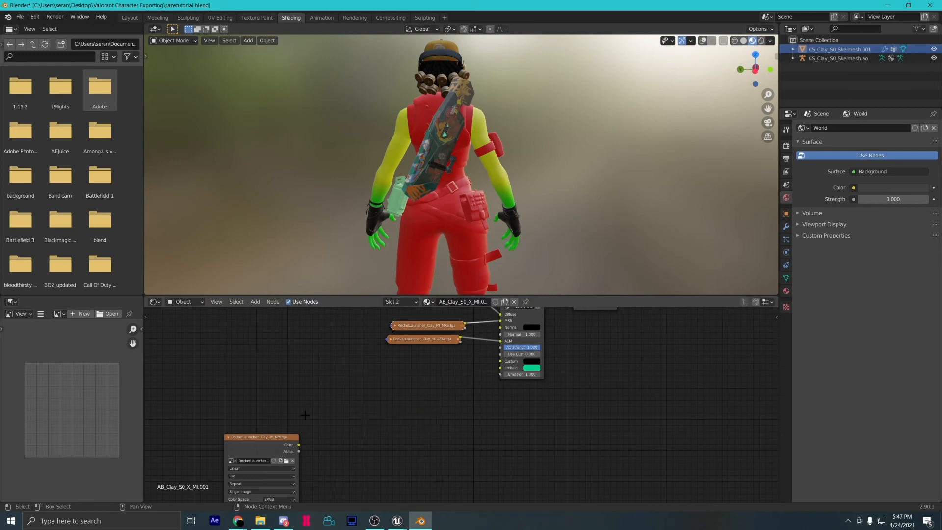
# Connect the RocketLauncher normal map to the weapon shader and select Clay_S0_Granade_MI.001.
pyautogui.moveTo(259, 437); pyautogui.dragTo(421, 362)
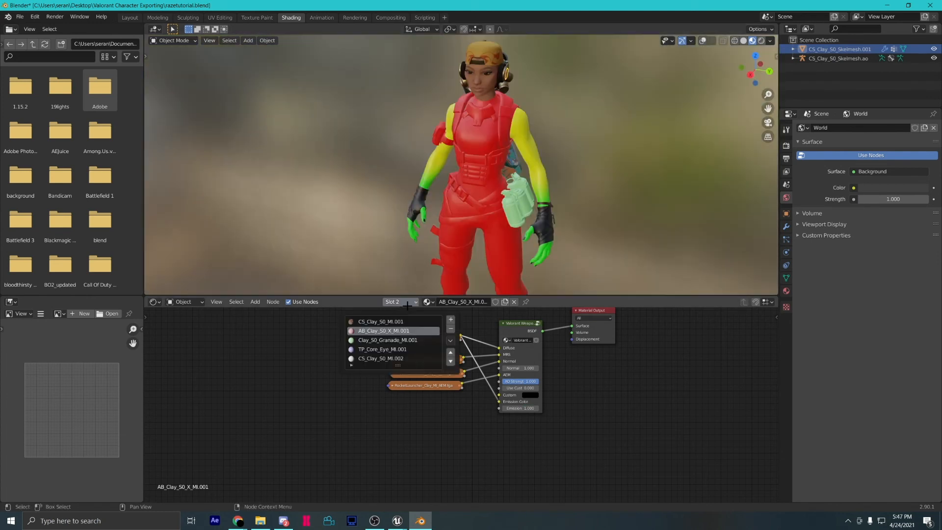
pyautogui.click(387, 340)
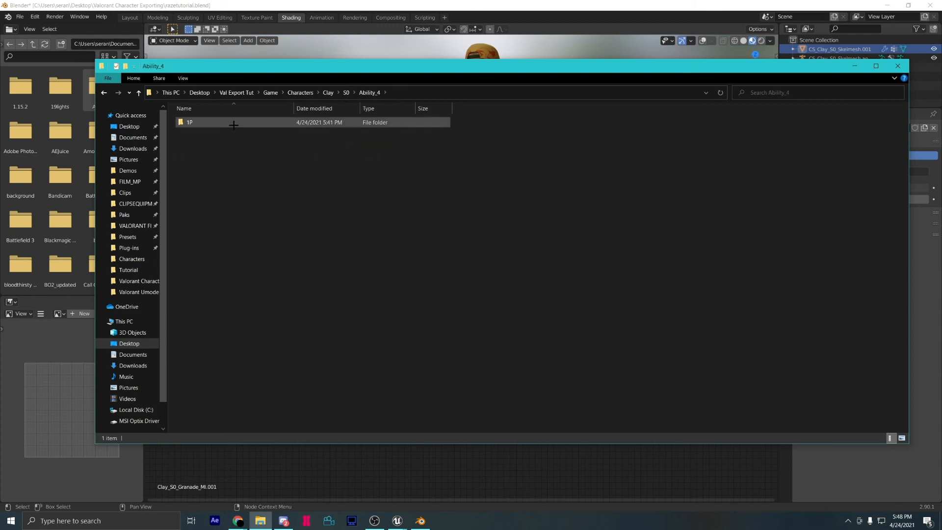
# Open the 1P folder inside Clay's Ability_4 folder.
pyautogui.doubleClick(190, 123)
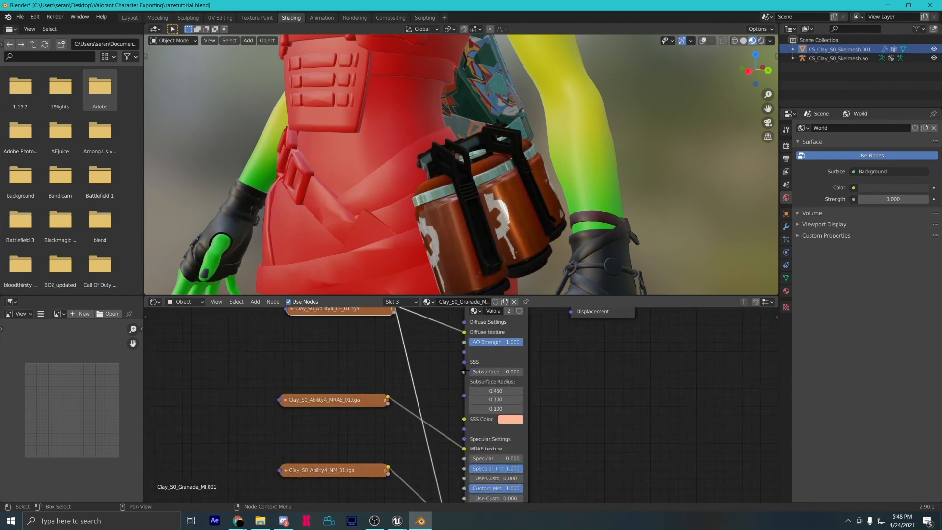
# Zoom out to the whole character and make TP_Core_Eye_MI.001 the active material.
pyautogui.moveTo(457, 180); pyautogui.dragTo(457, 228)
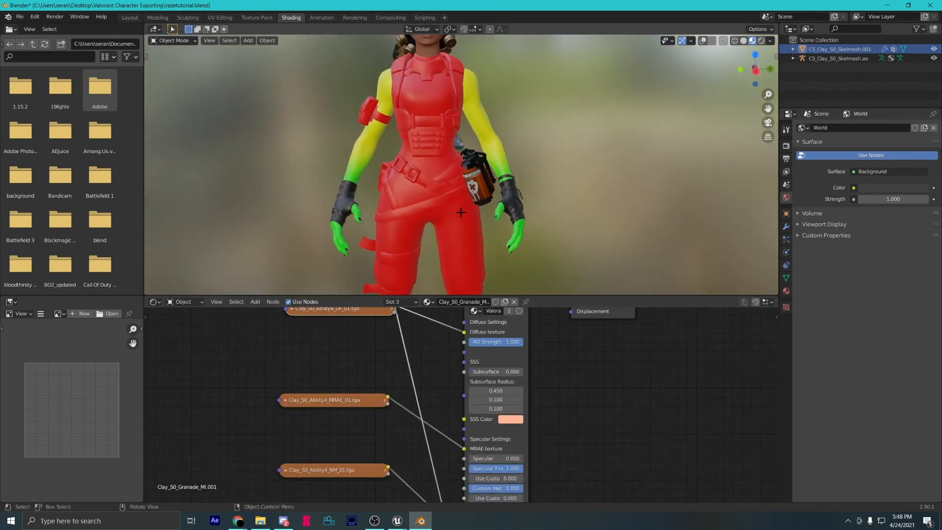
pyautogui.click(430, 312)
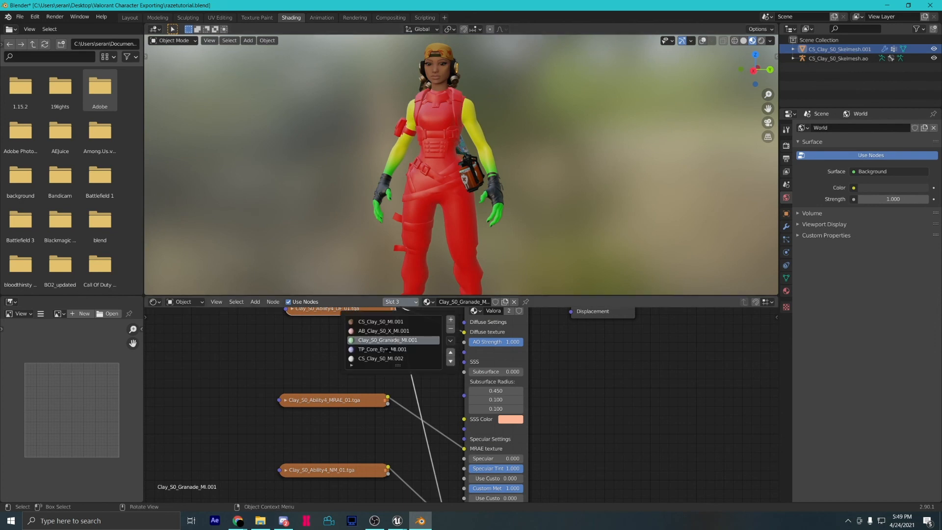
pyautogui.click(382, 349)
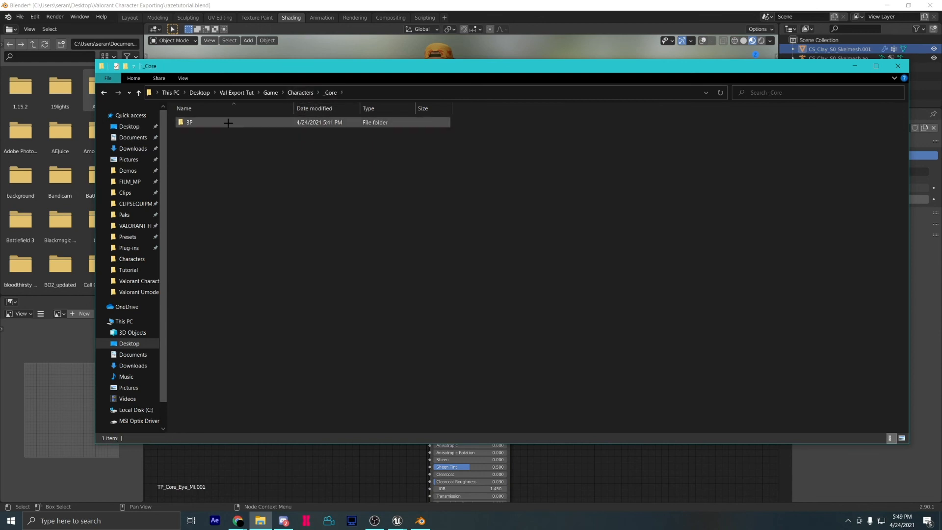
# Open the 3P folder inside Characters > _Core.
pyautogui.doubleClick(190, 123)
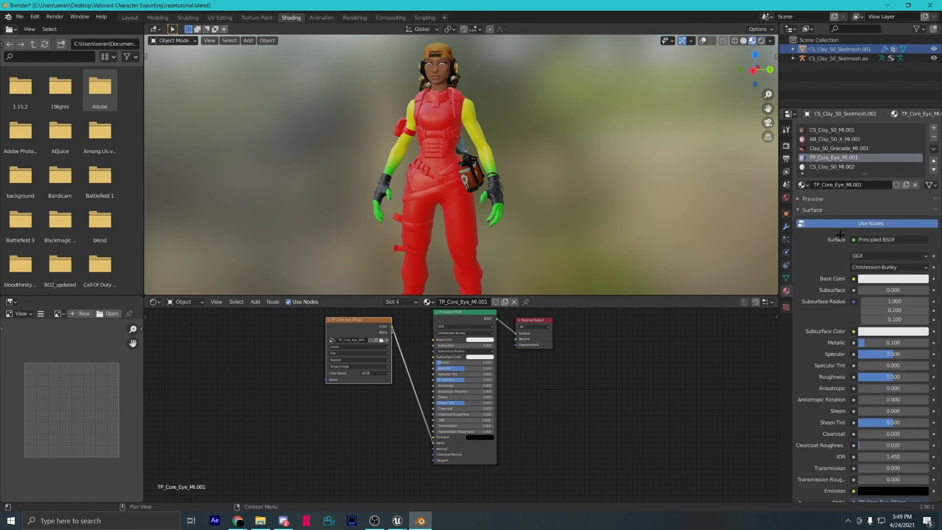
# Set the eye material's Blend Mode to Alpha Blend in Material Settings.
pyautogui.click(798, 210)
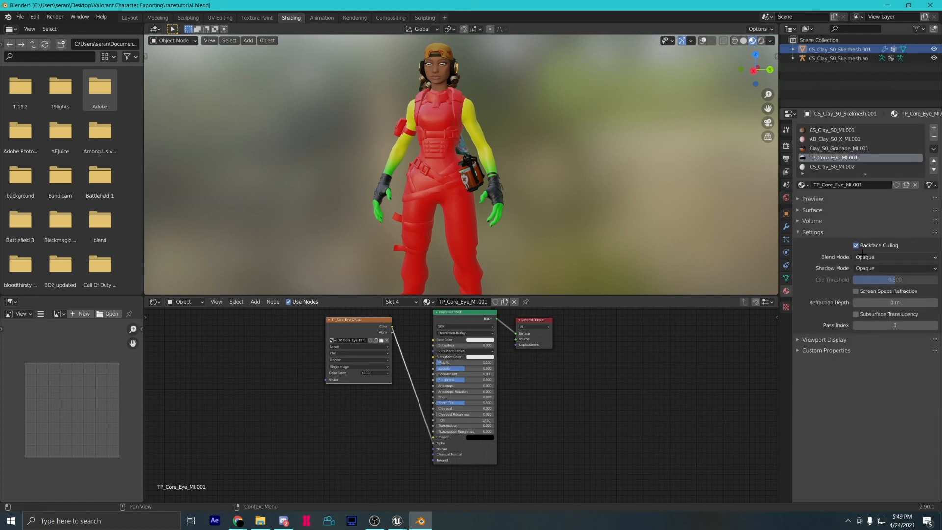
pyautogui.click(894, 257)
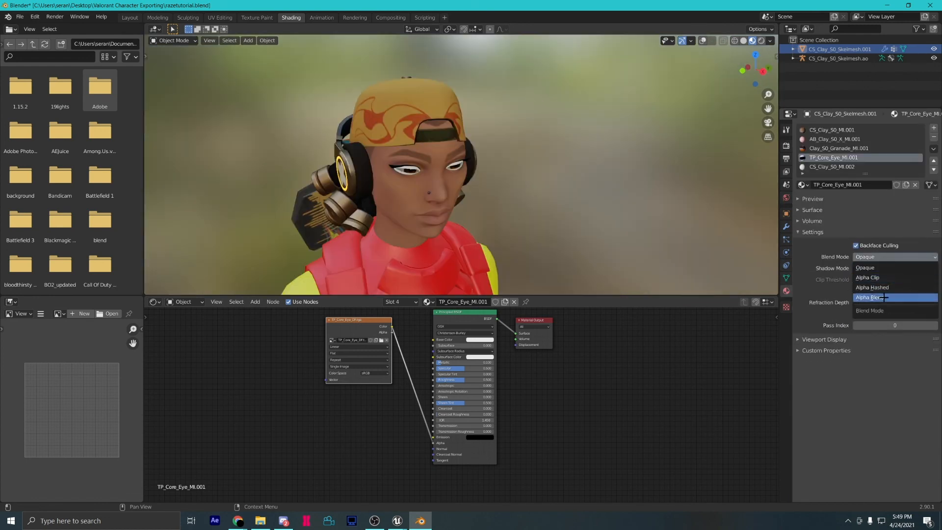
pyautogui.click(872, 297)
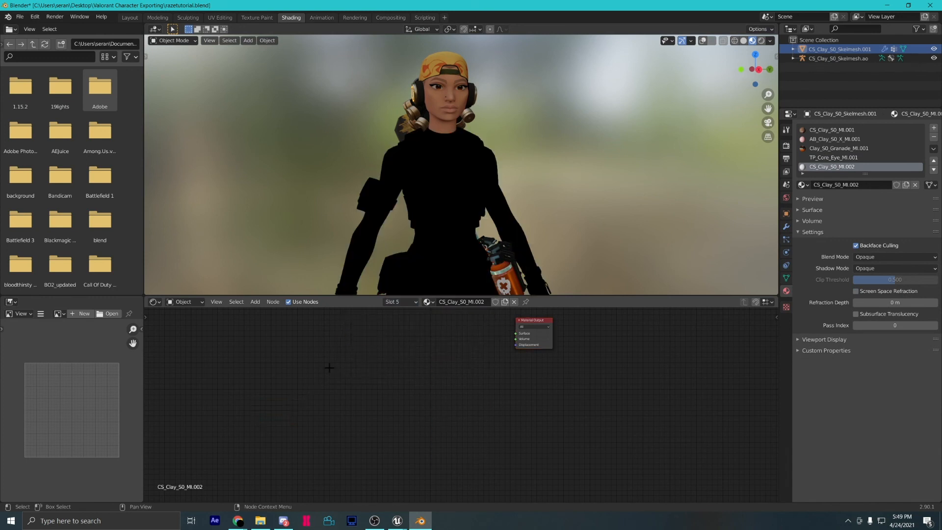
# Switch the active material back to CS_Clay_S0_MI.001 to view its textured Valorant node tree.
pyautogui.click(832, 129)
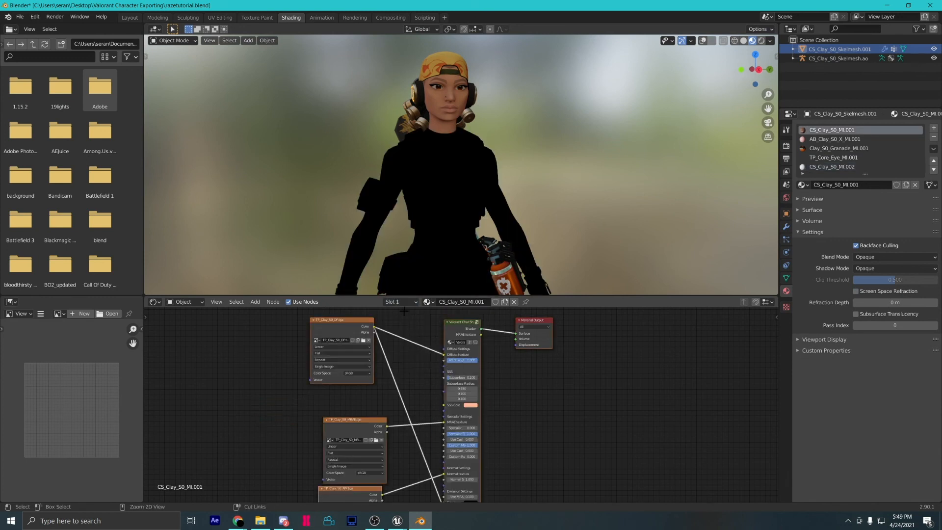